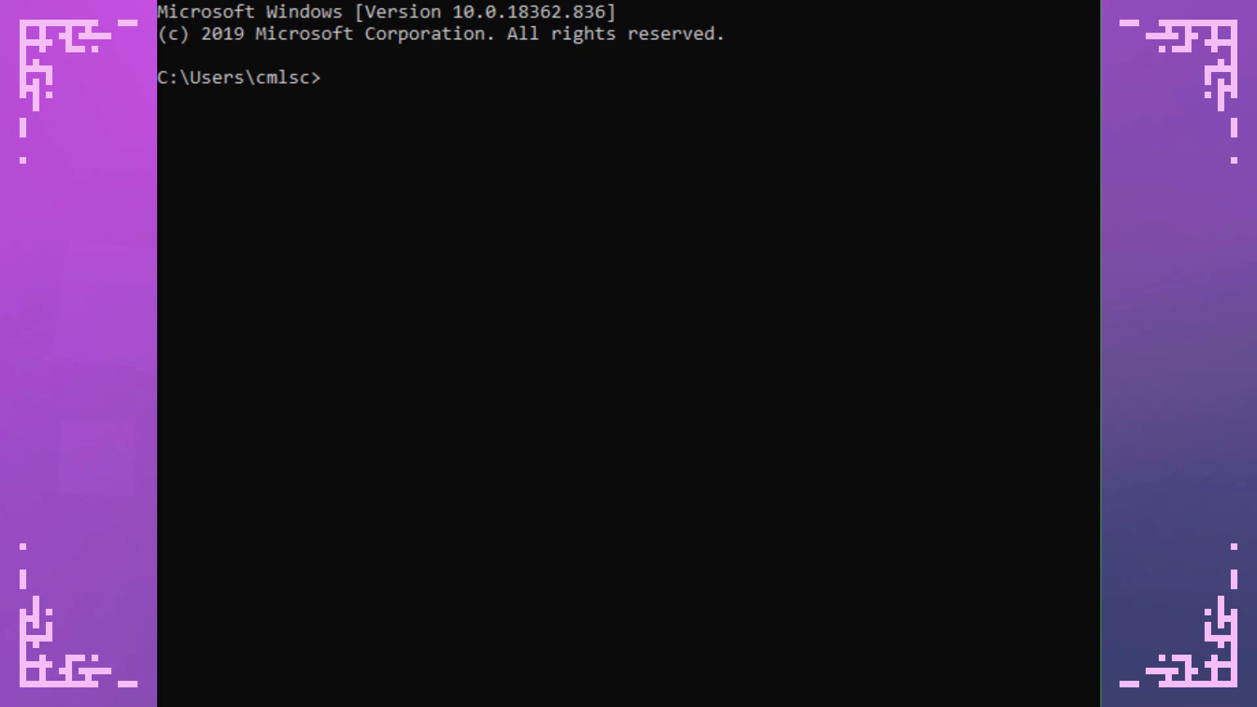
# Run pip3 install noise in Command Prompt to get noise 1.2.2
pyautogui.write('pip3')
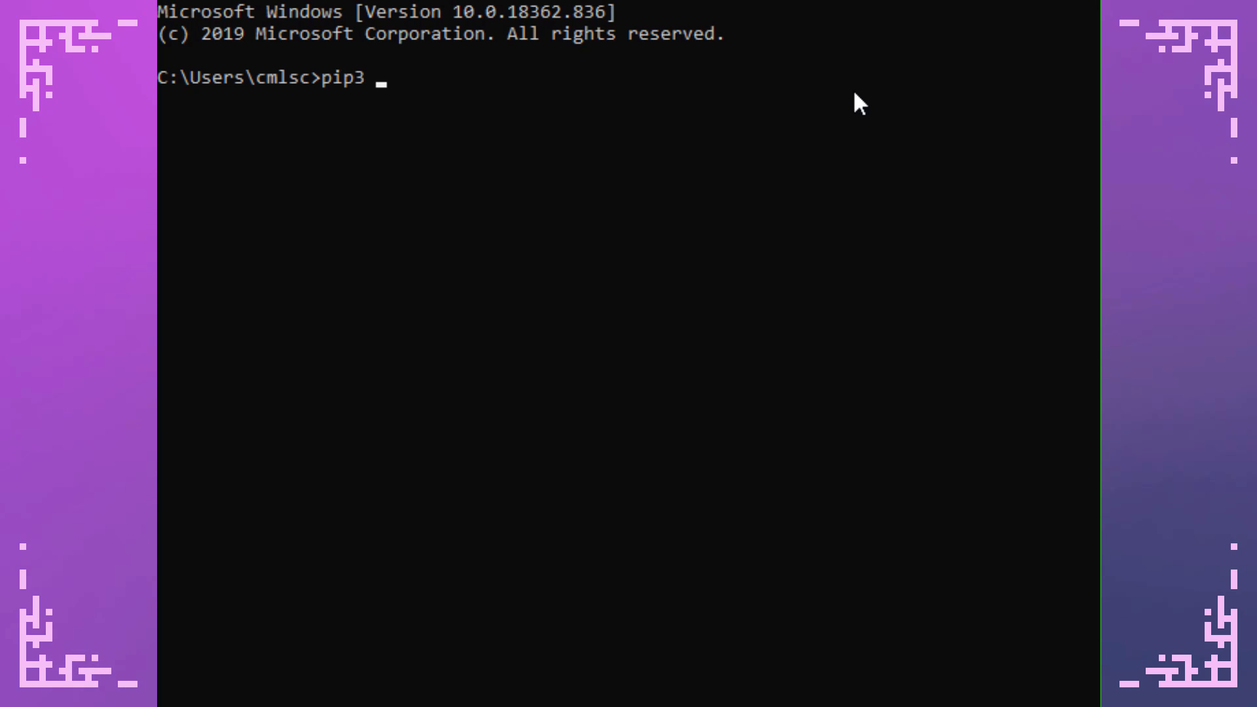
pyautogui.write('install noise')
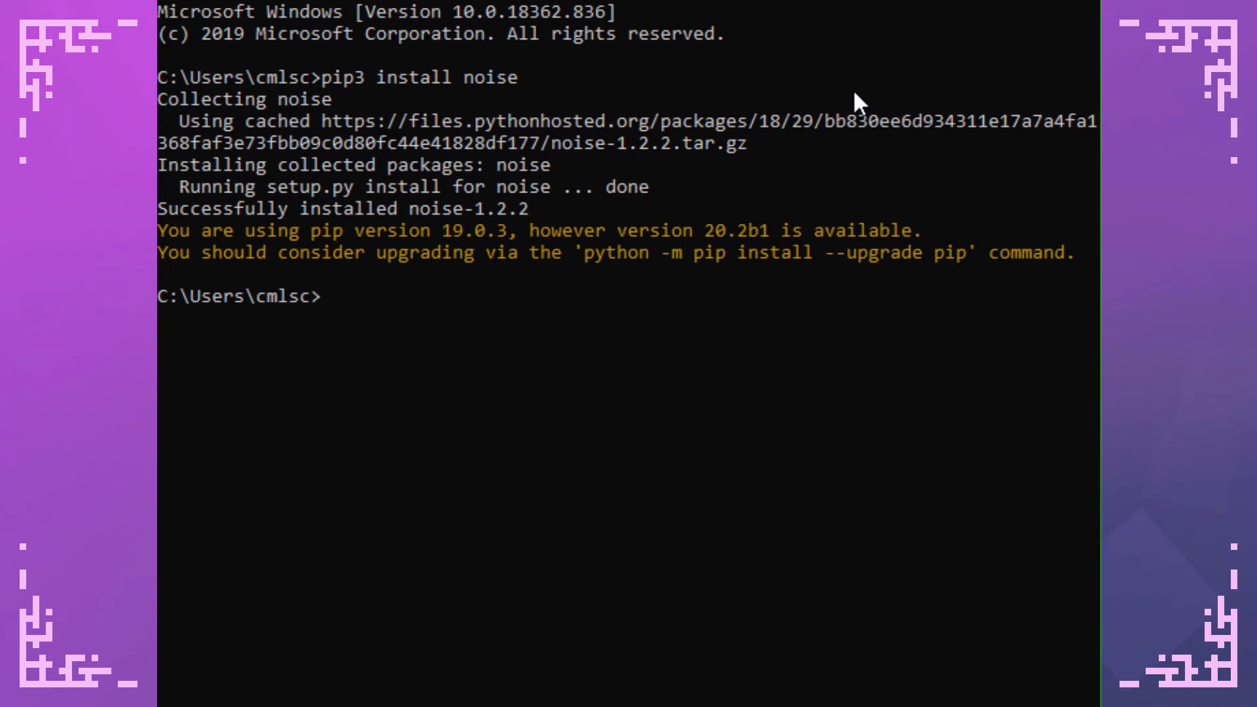
pyautogui.moveTo(738, 336)
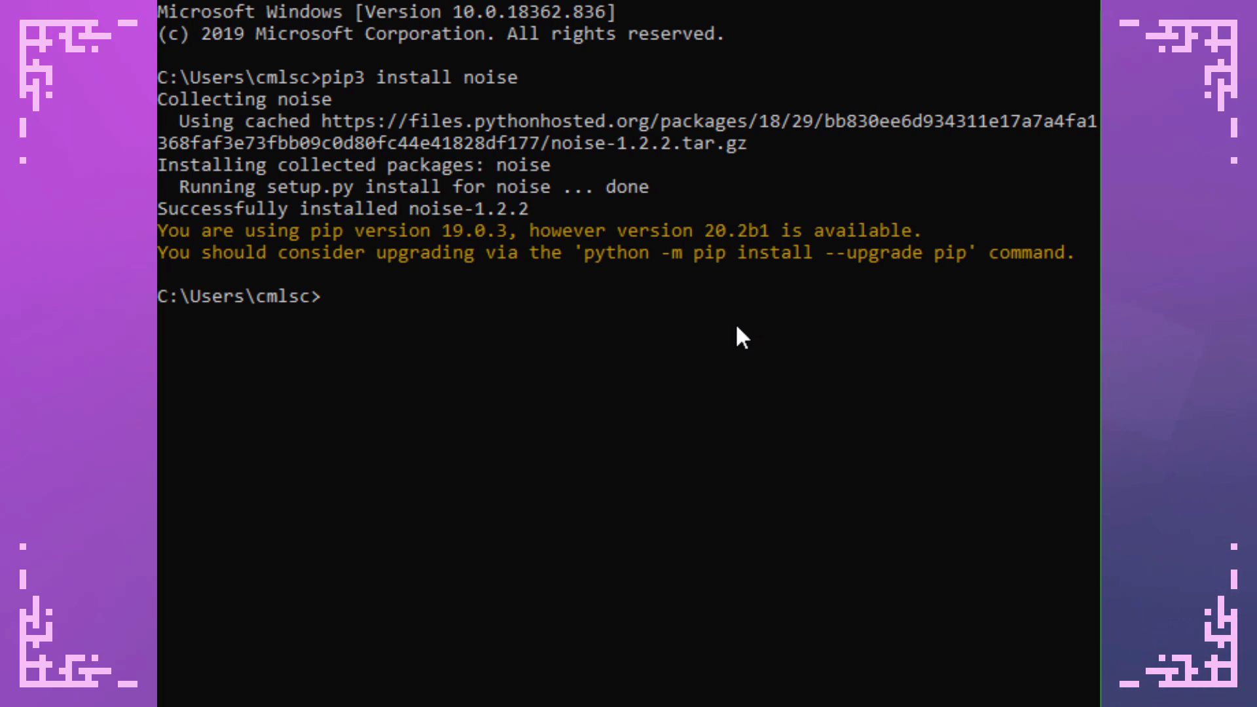
pyautogui.moveTo(603, 409)
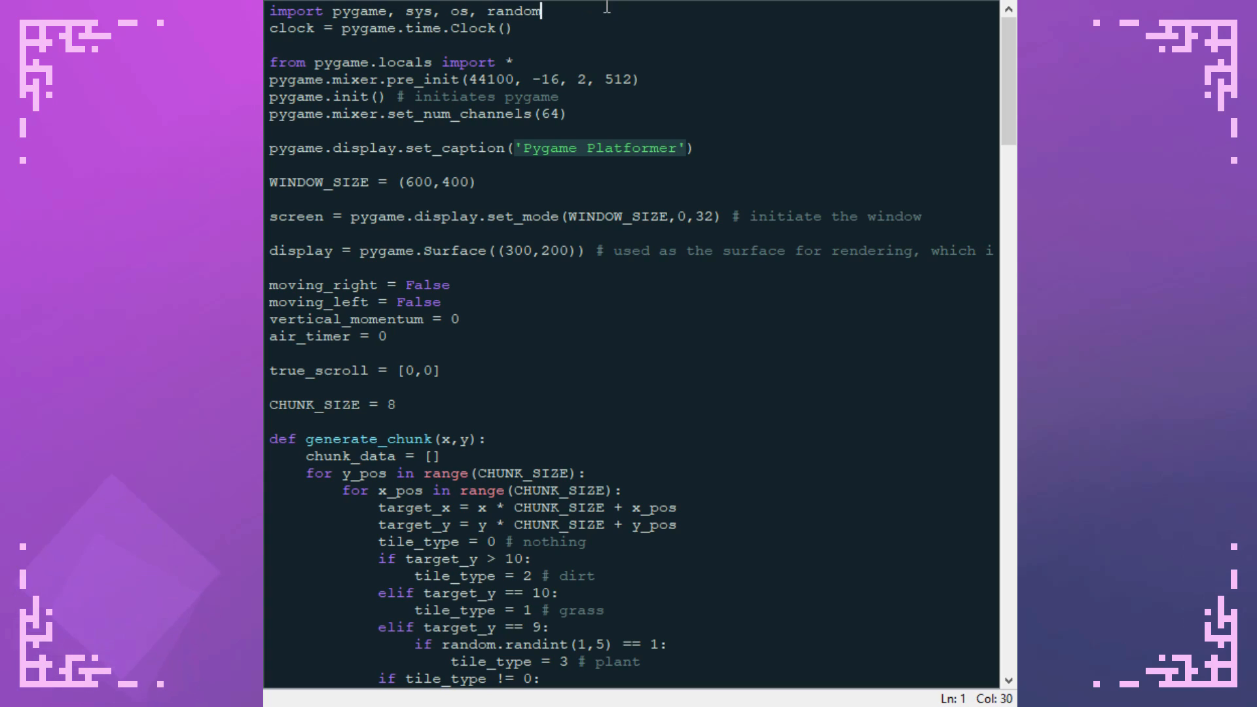
# Add noise to the import line and open a new line after tile_type in generate_chunk
pyautogui.write(', noise')
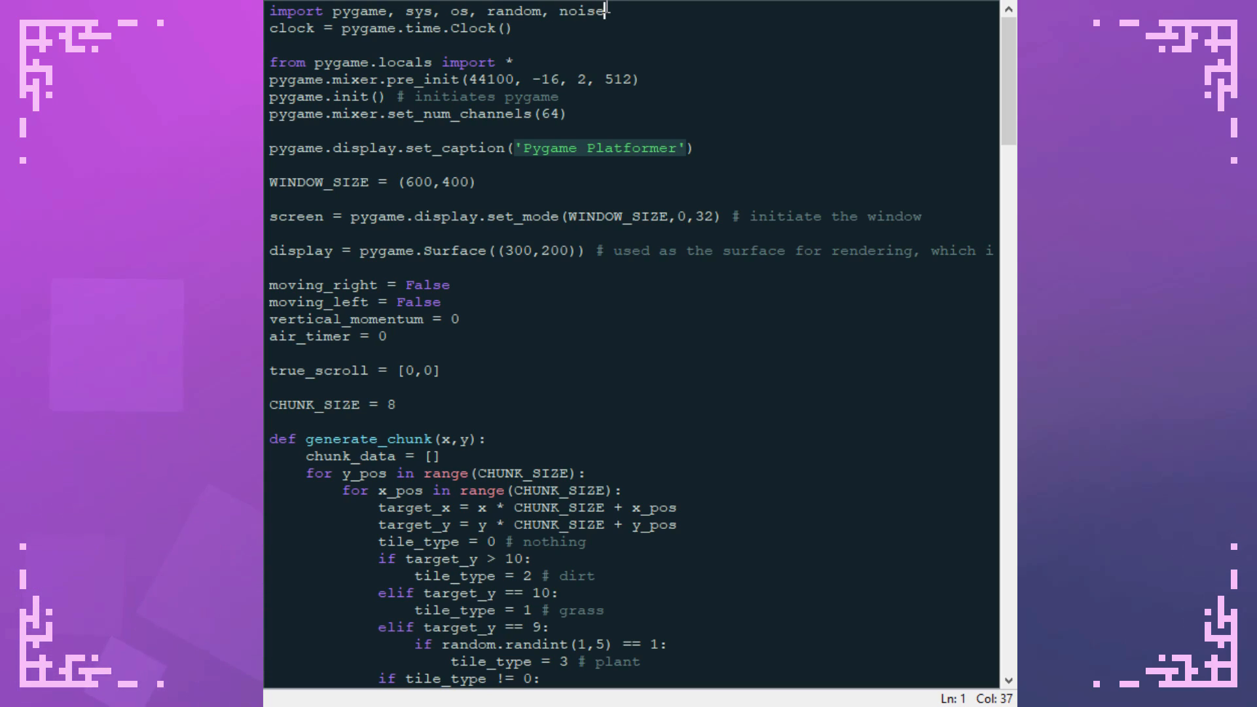
pyautogui.scroll(-3)
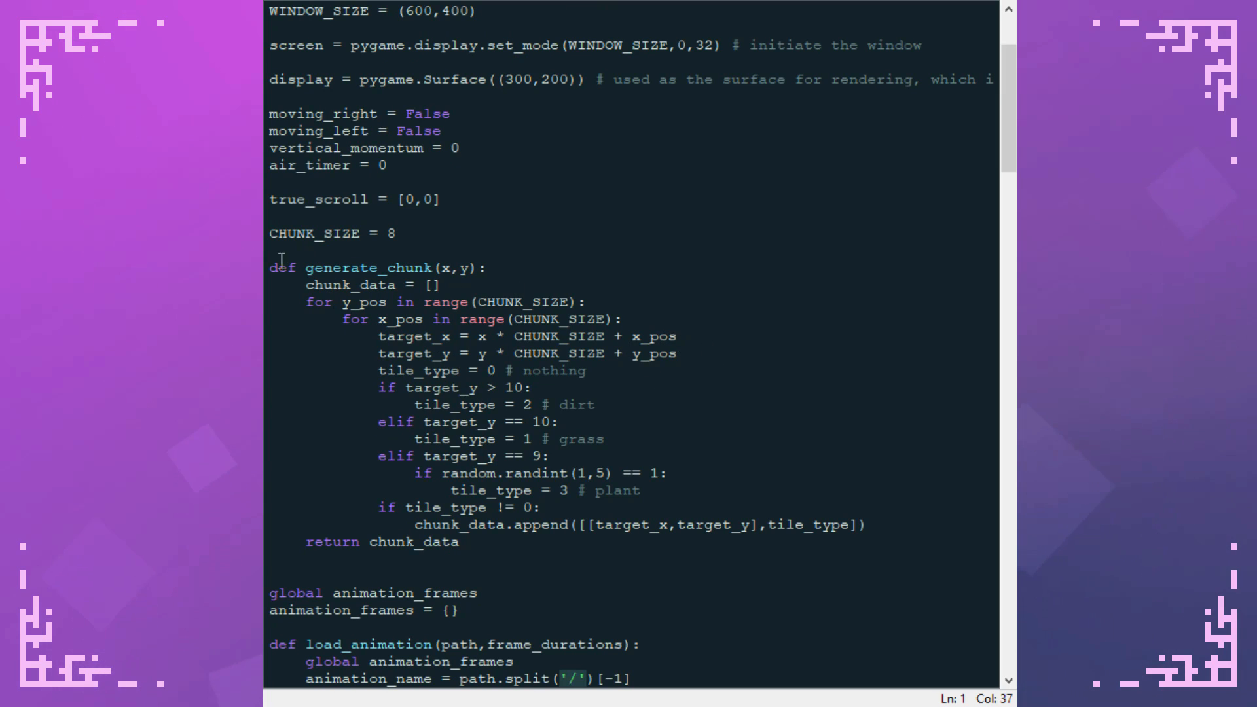
pyautogui.click(634, 393)
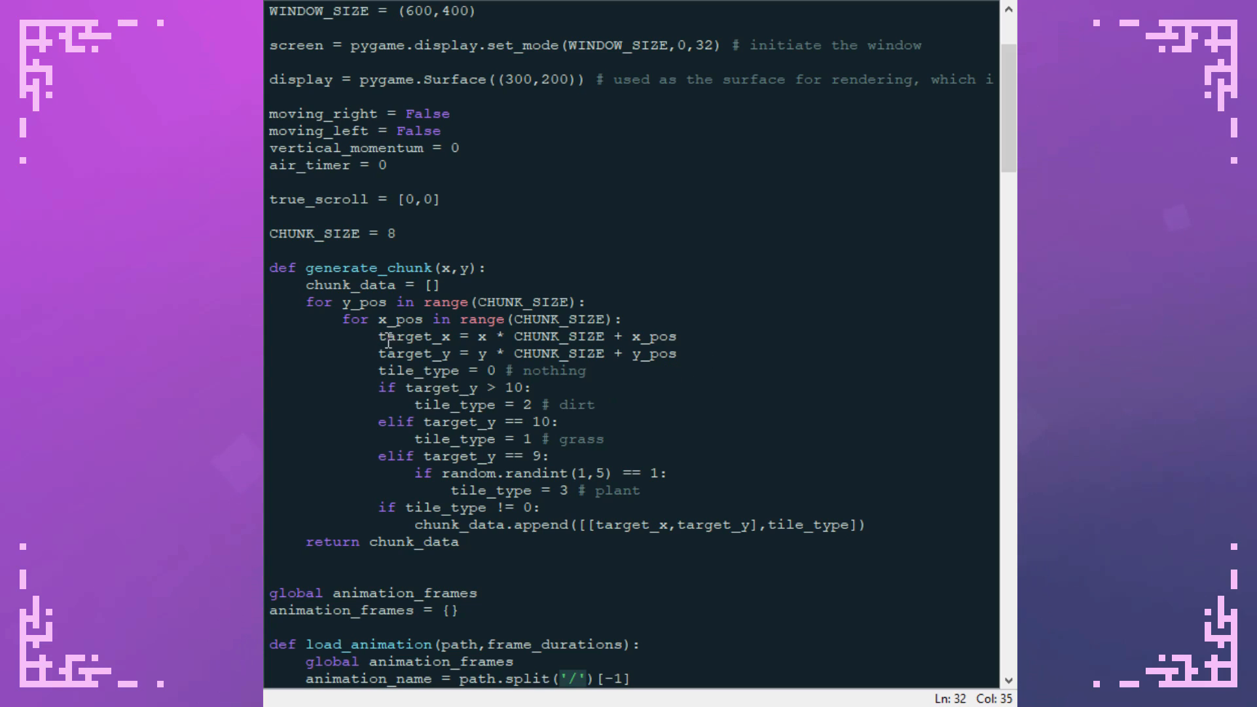
pyautogui.moveTo(408, 336); pyautogui.dragTo(676, 353)
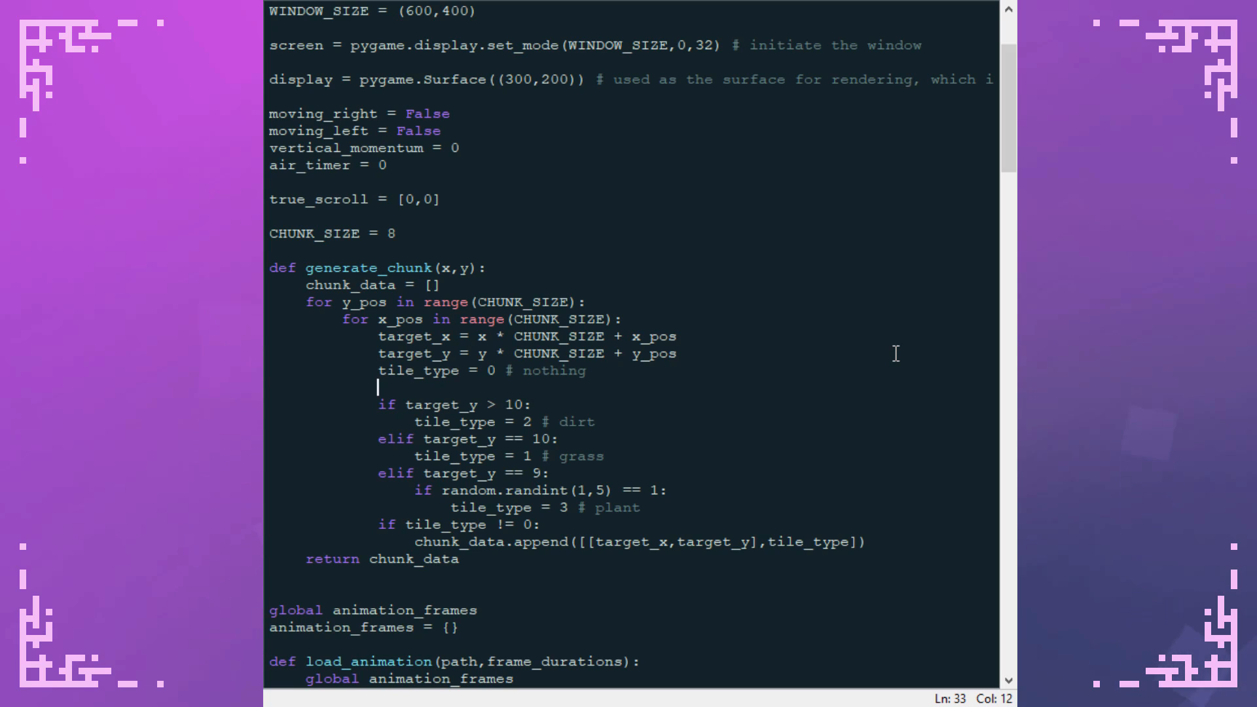
# Start the line height = noise.pnoise1(target_x, briefly trying help(noise)
pyautogui.write('height =')
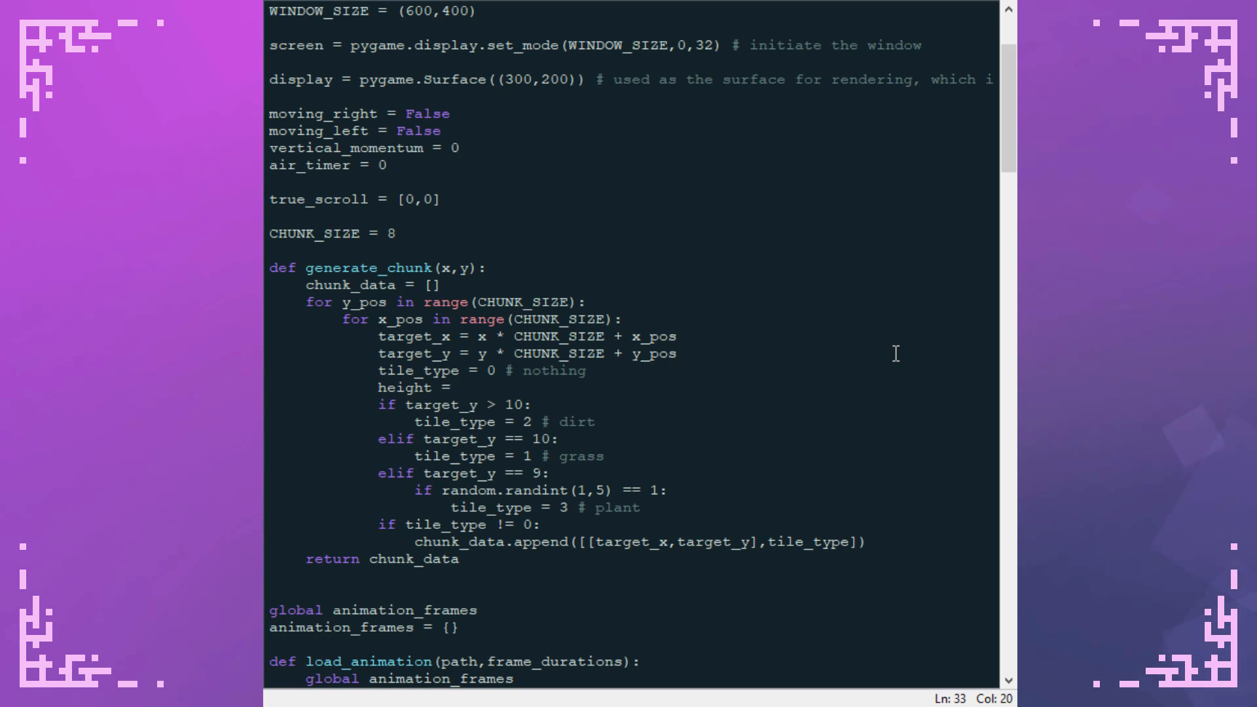
pyautogui.write('noise.p')
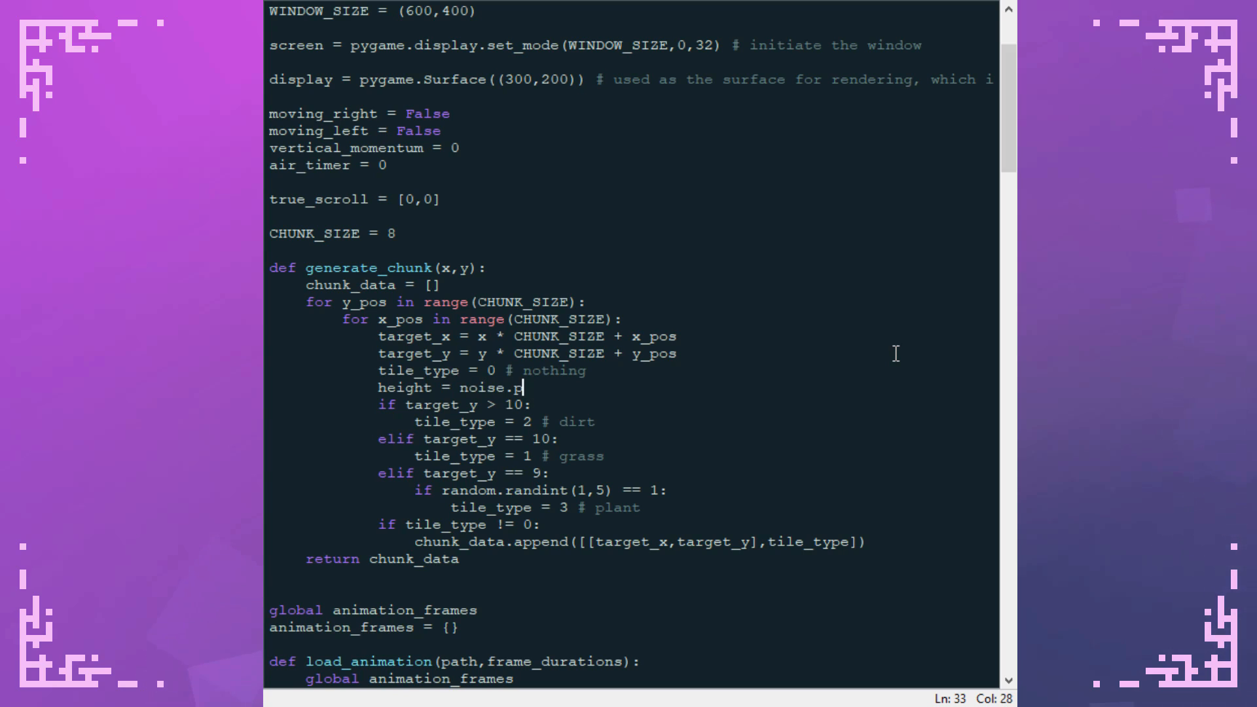
pyautogui.write('noise1(')
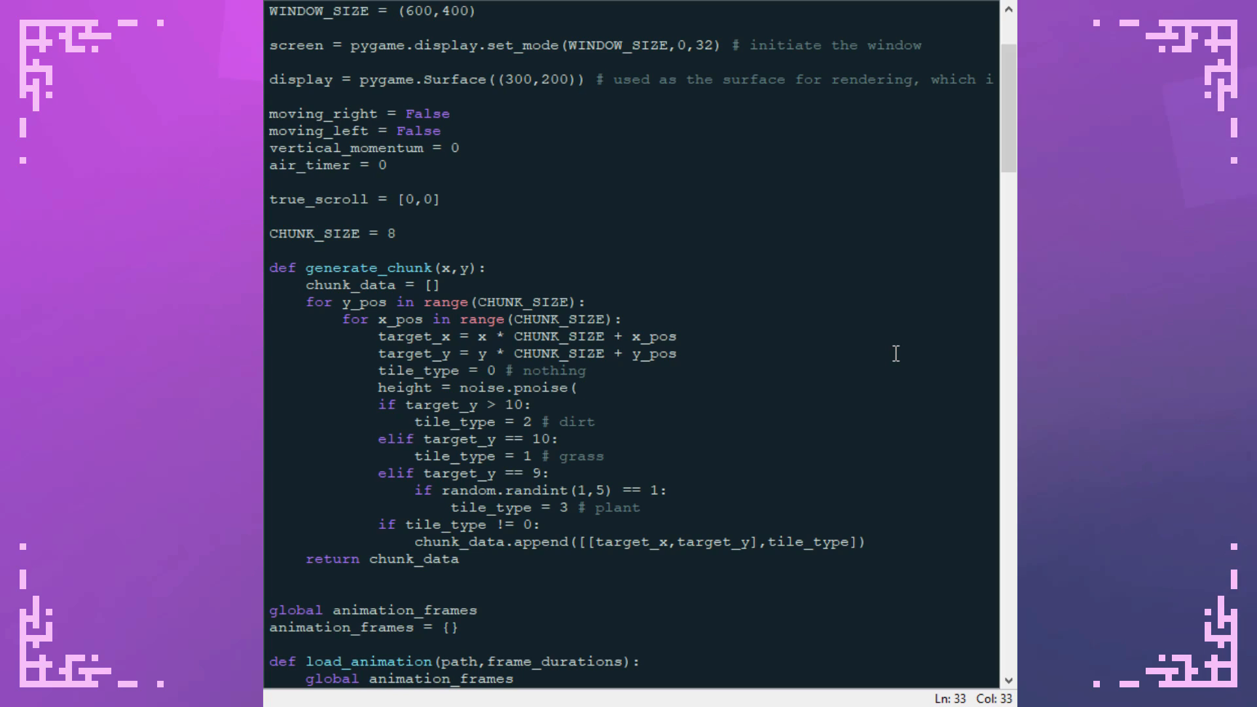
pyautogui.write('3')
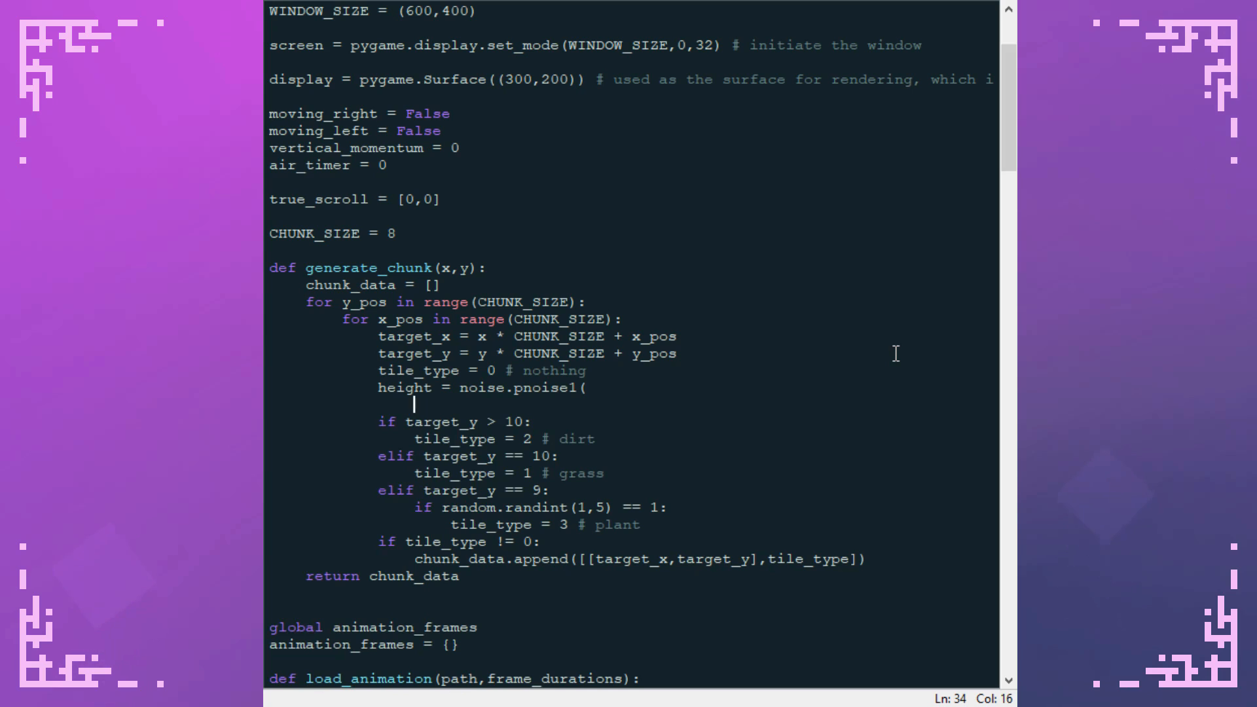
pyautogui.write('hel')
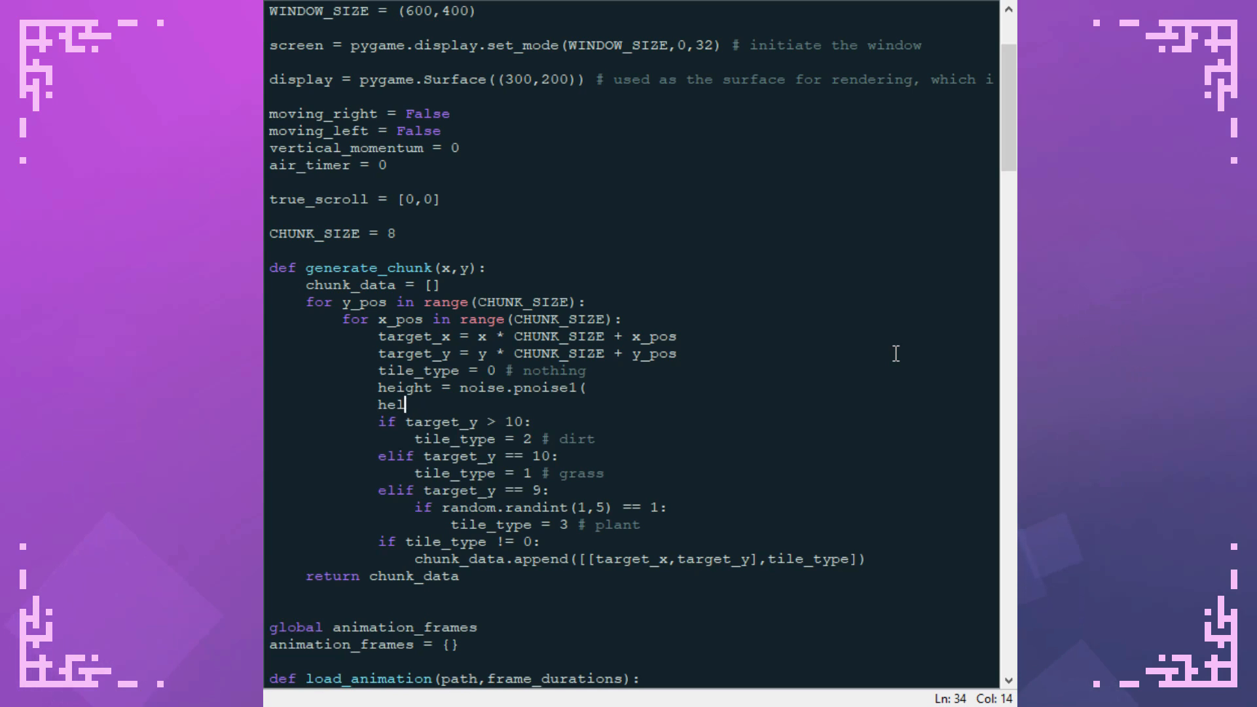
pyautogui.write('p(noise)')
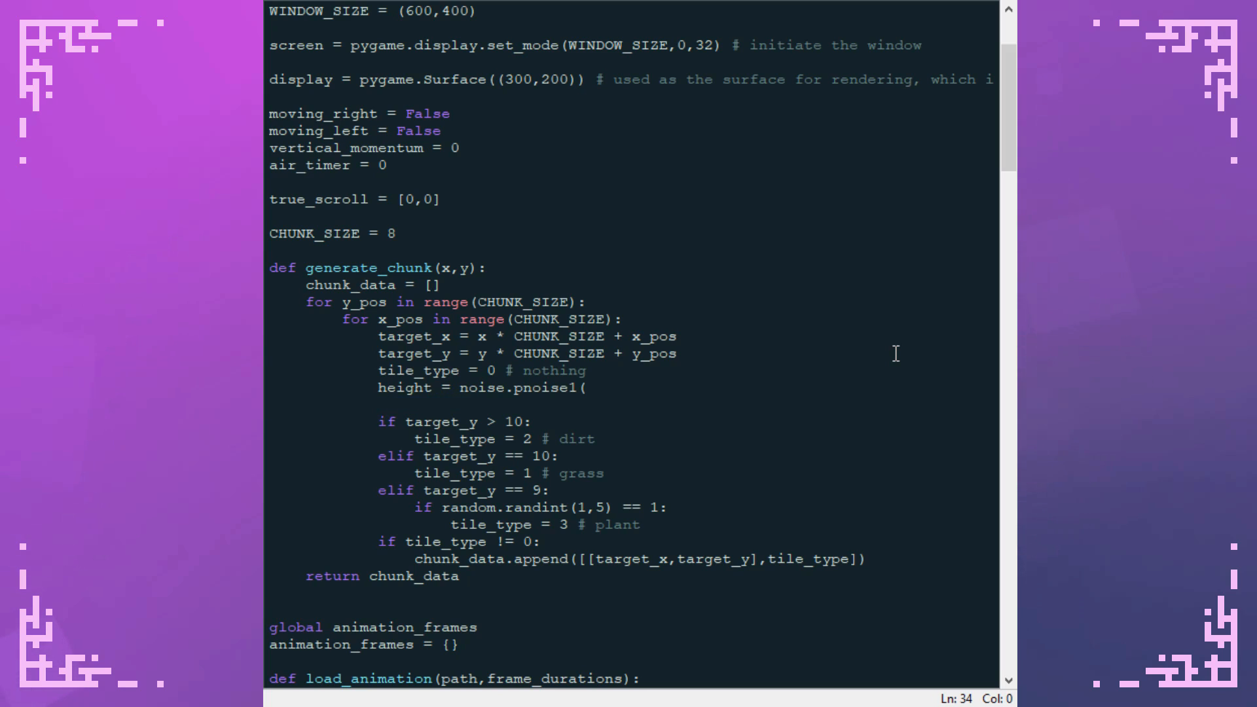
pyautogui.write('target_x')
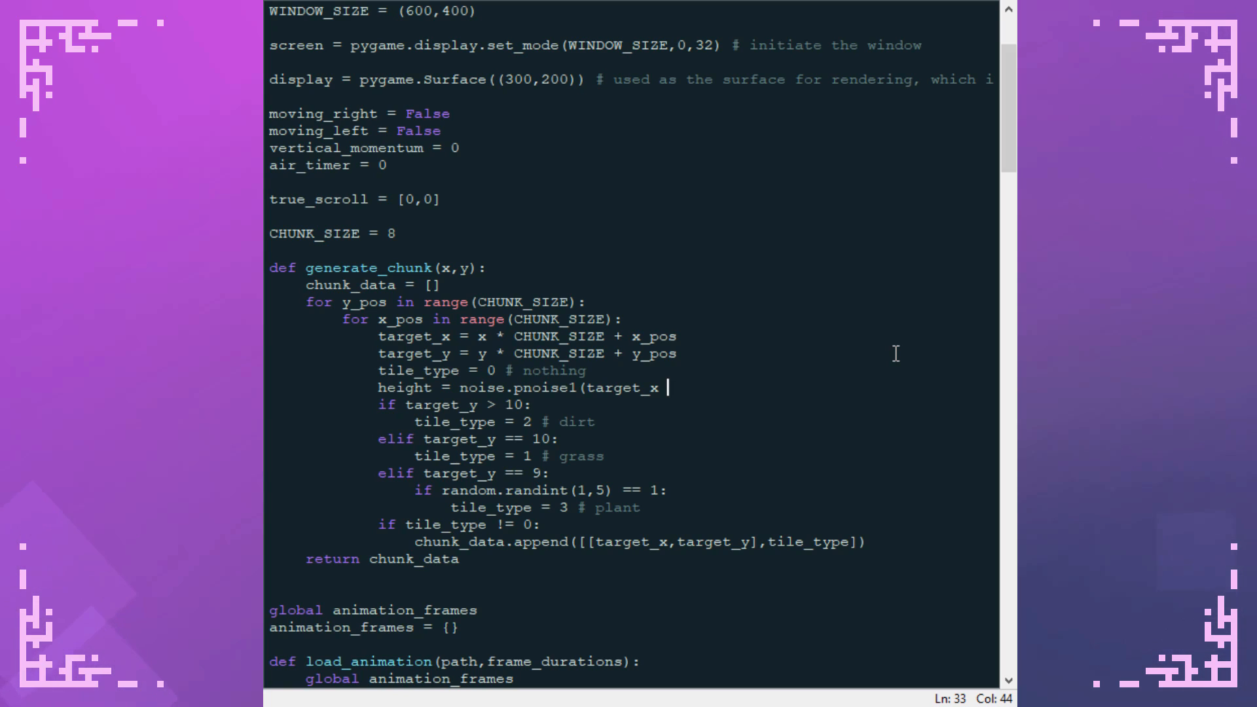
# Complete the call as noise.pnoise1(target_x * 0.1, repeat=9999999)
pyautogui.write('* 10')
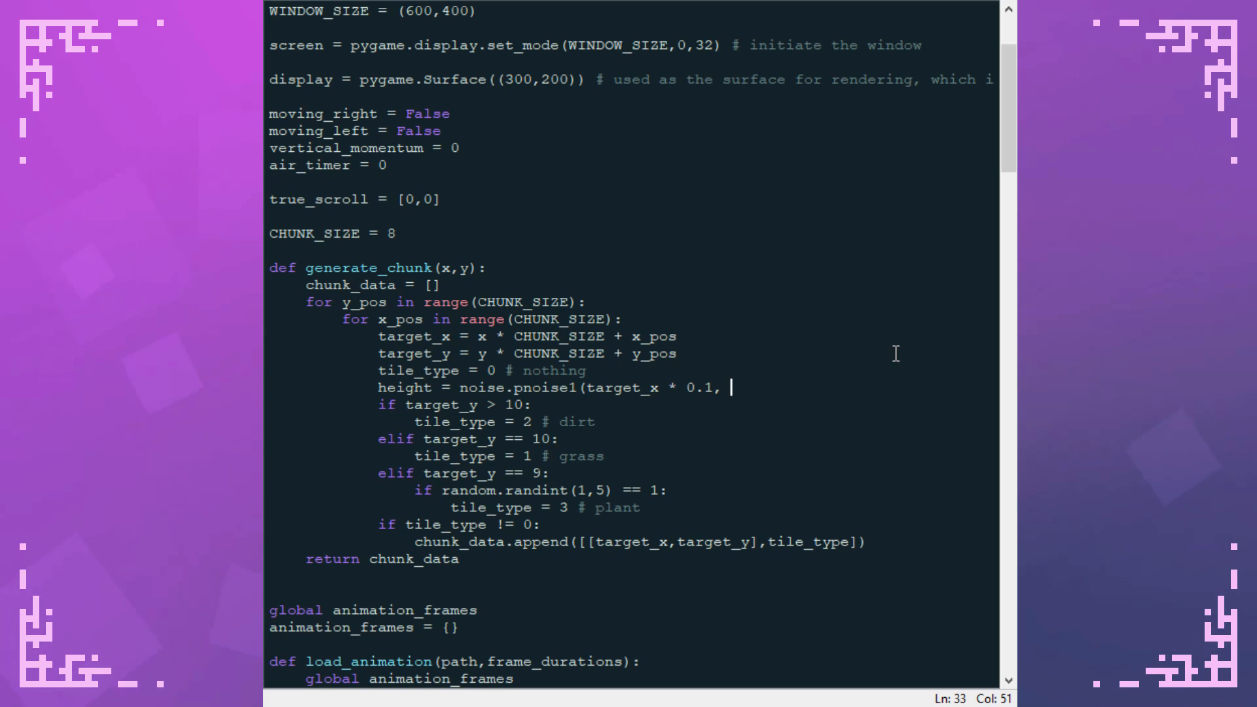
pyautogui.write('repeat=00')
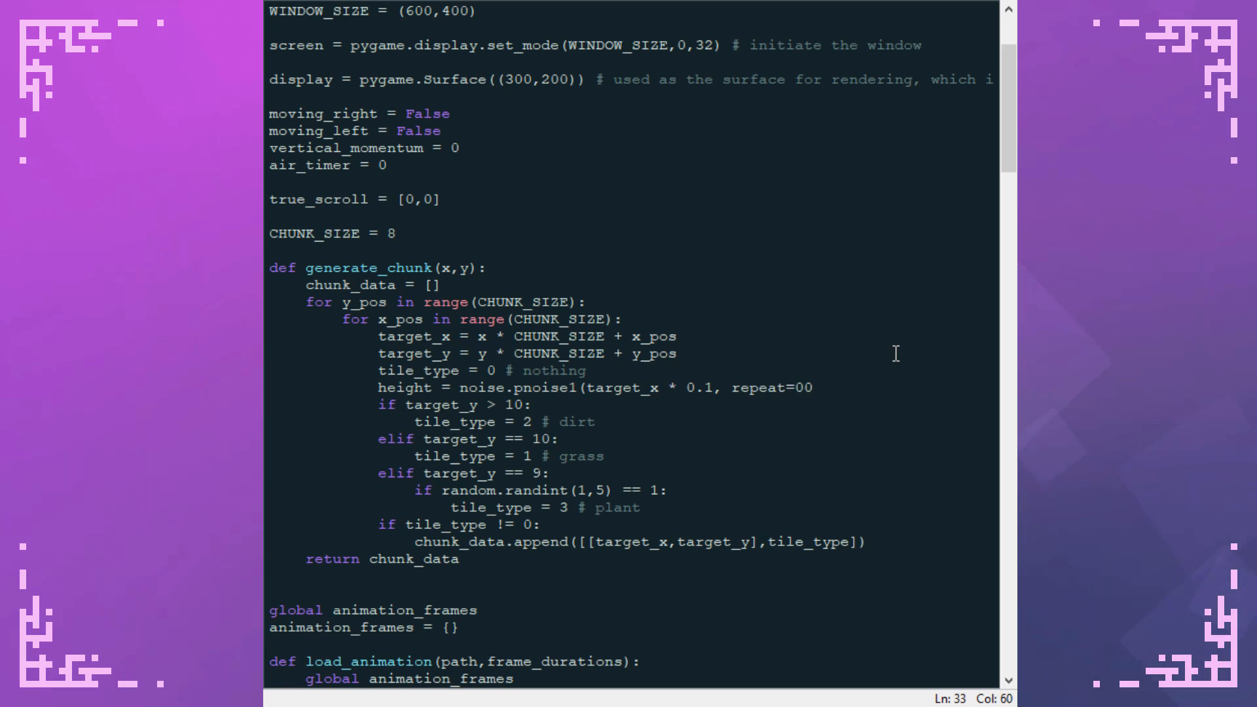
pyautogui.write('9999999')
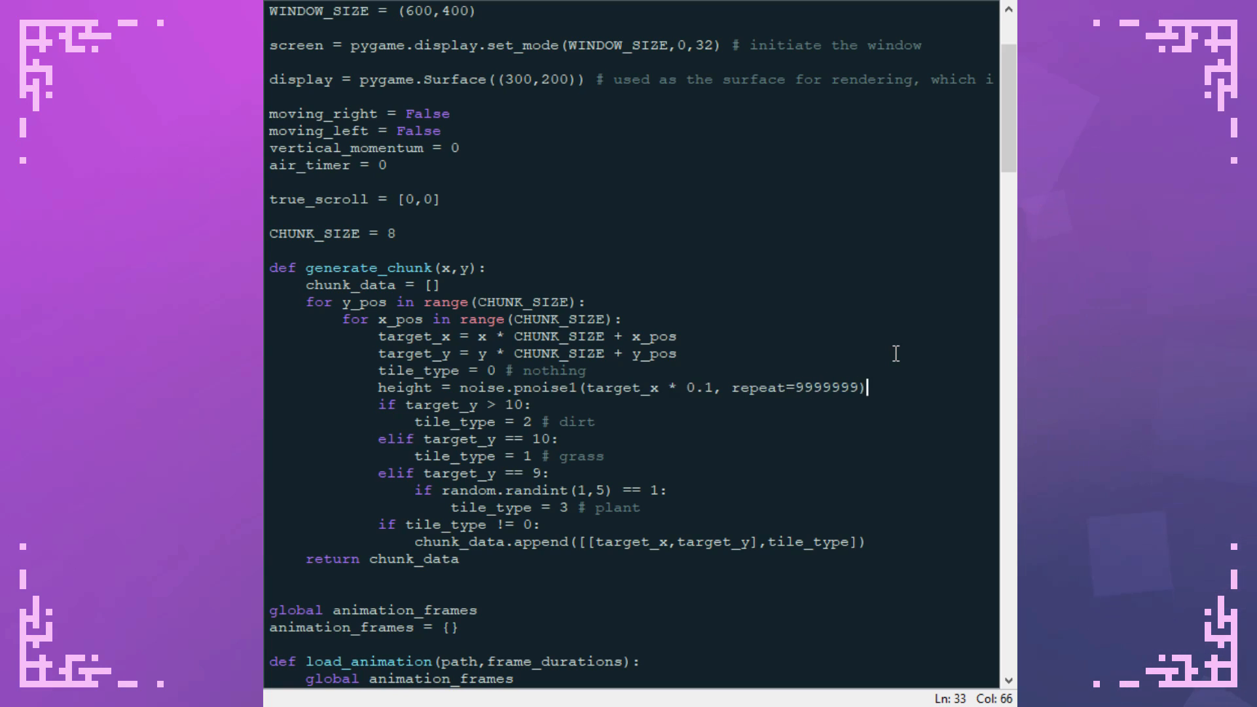
pyautogui.press('BackSpace')
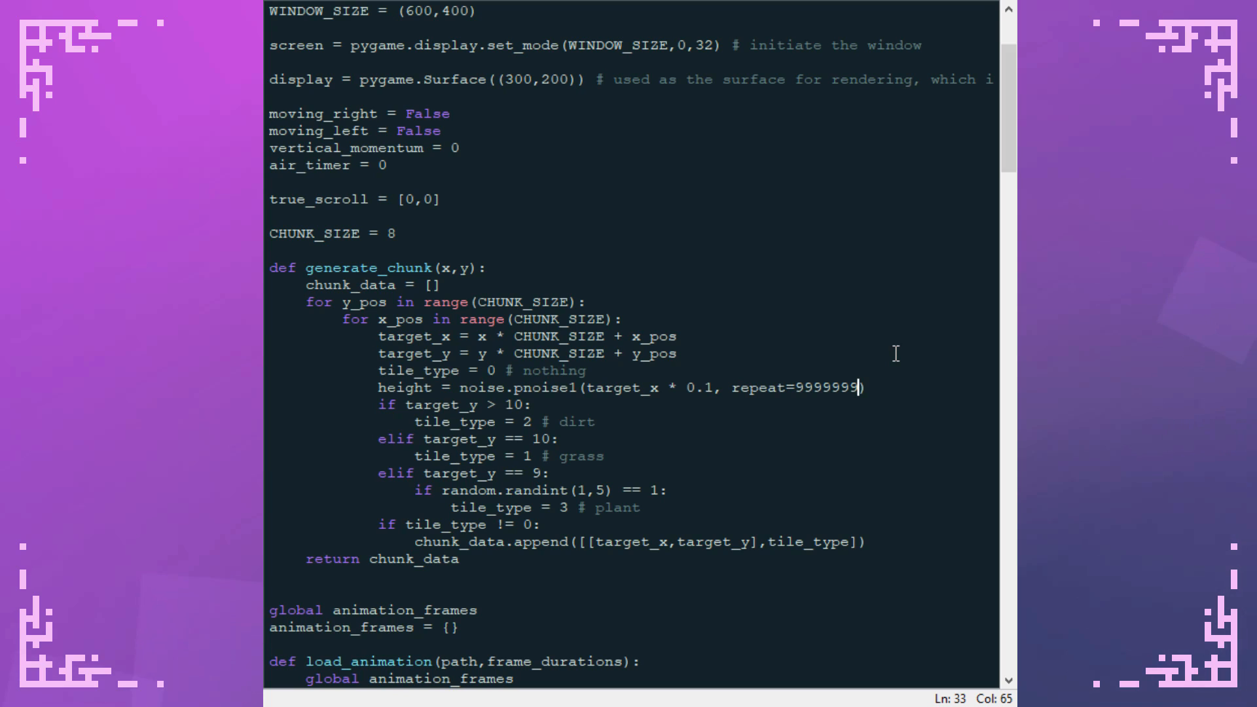
pyautogui.write(')')
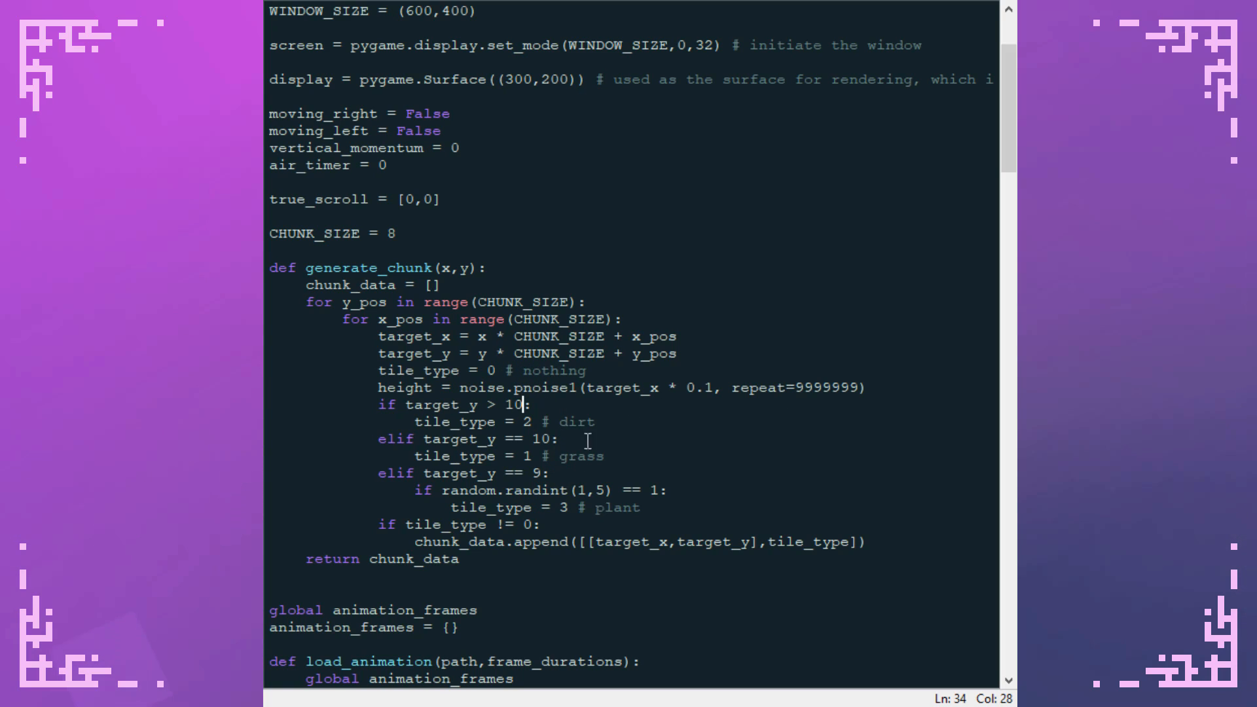
pyautogui.moveTo(690, 387)
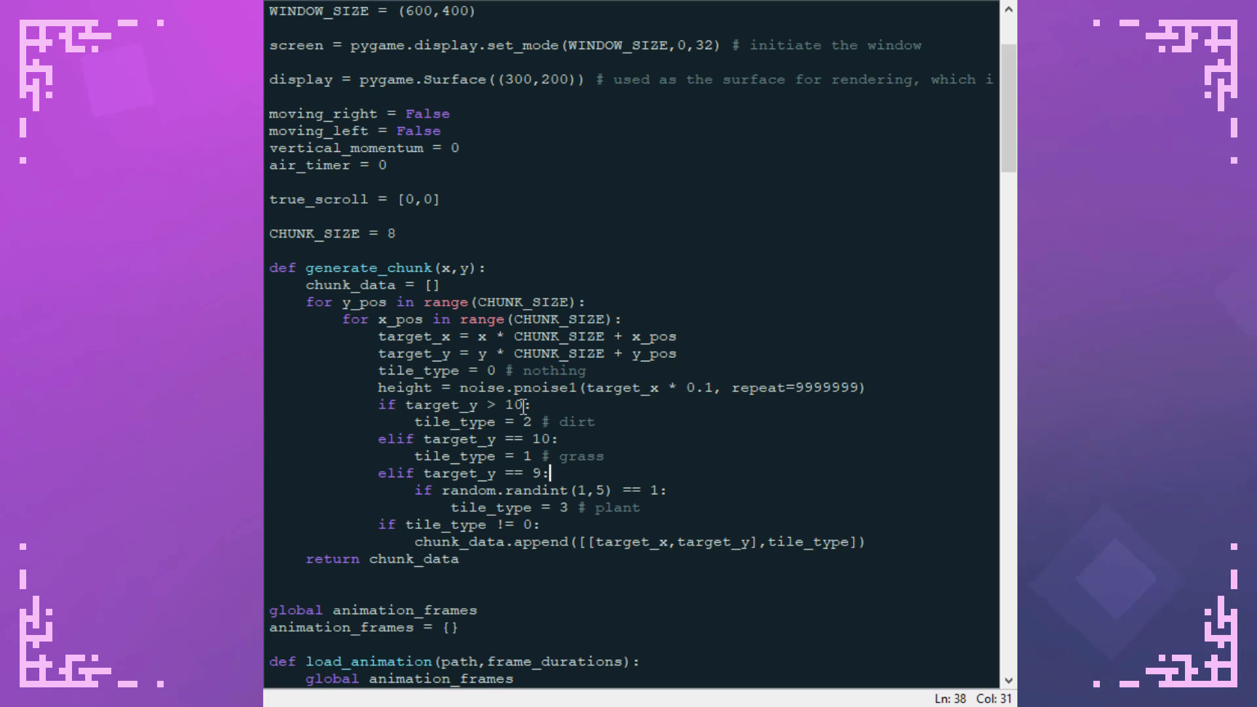
# Change the dirt condition to target_y > 8 - height * 5 and wrap pnoise1 in int()
pyautogui.doubleClick(513, 405)
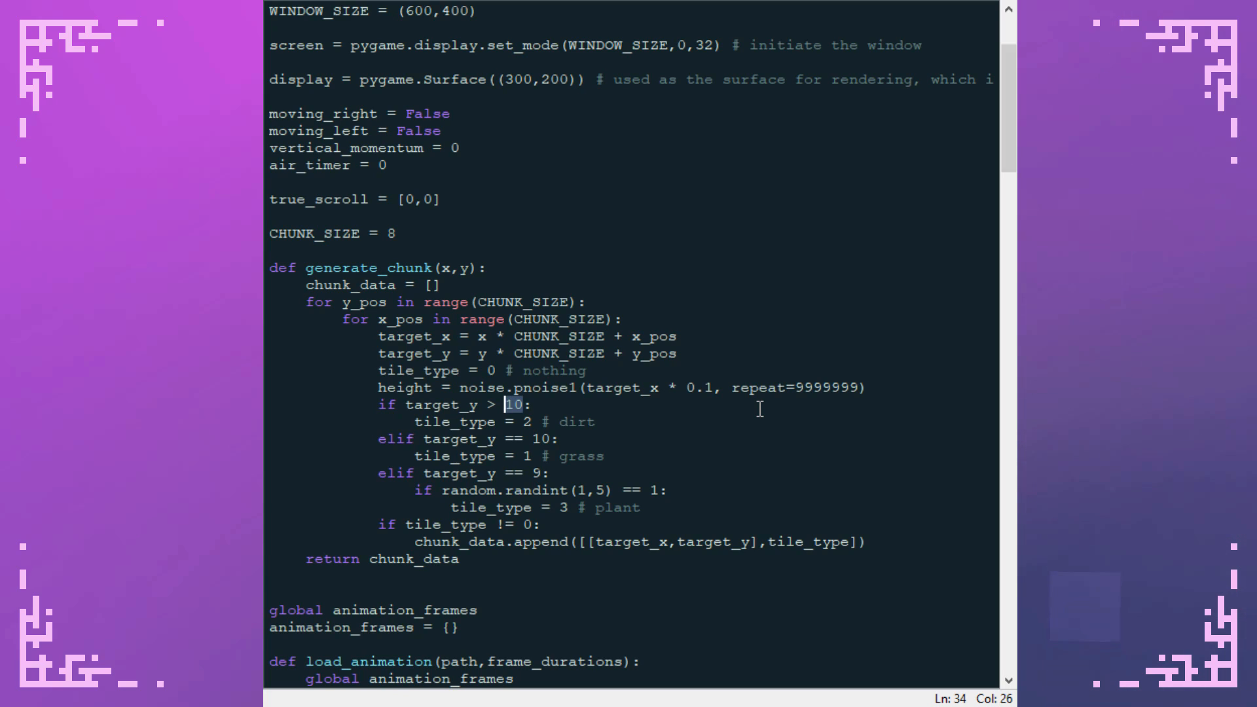
pyautogui.write('8 -')
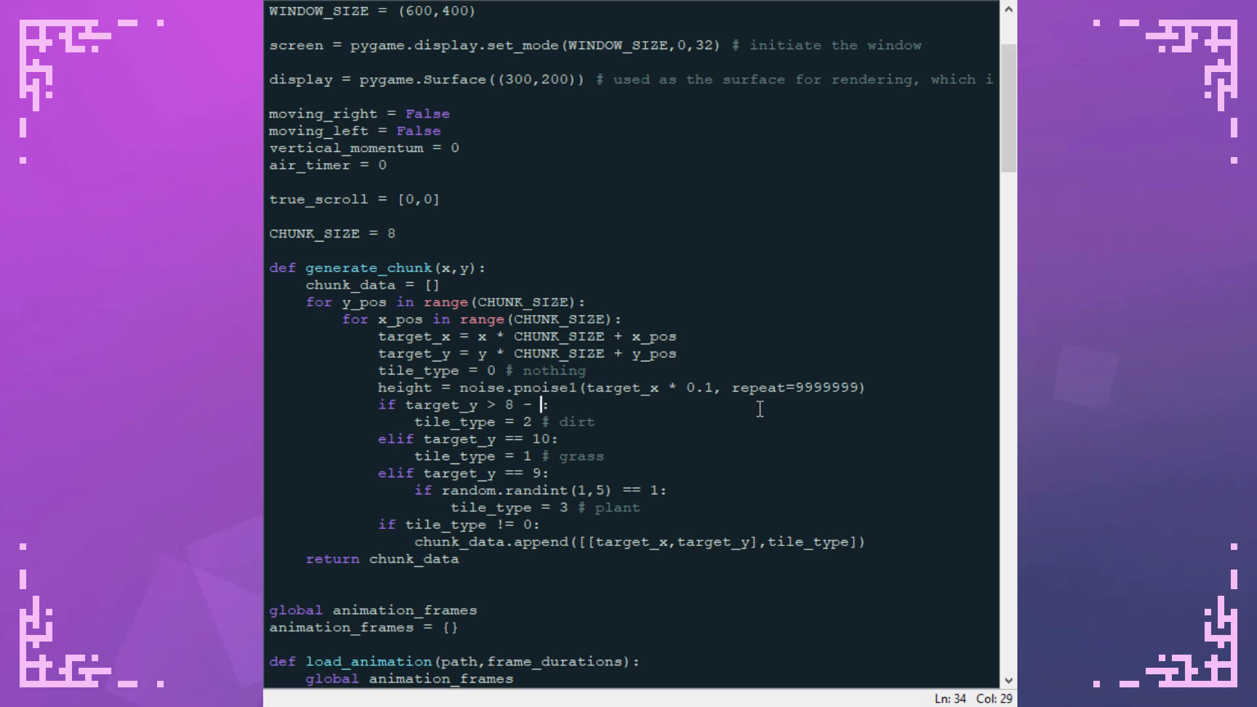
pyautogui.write('height')
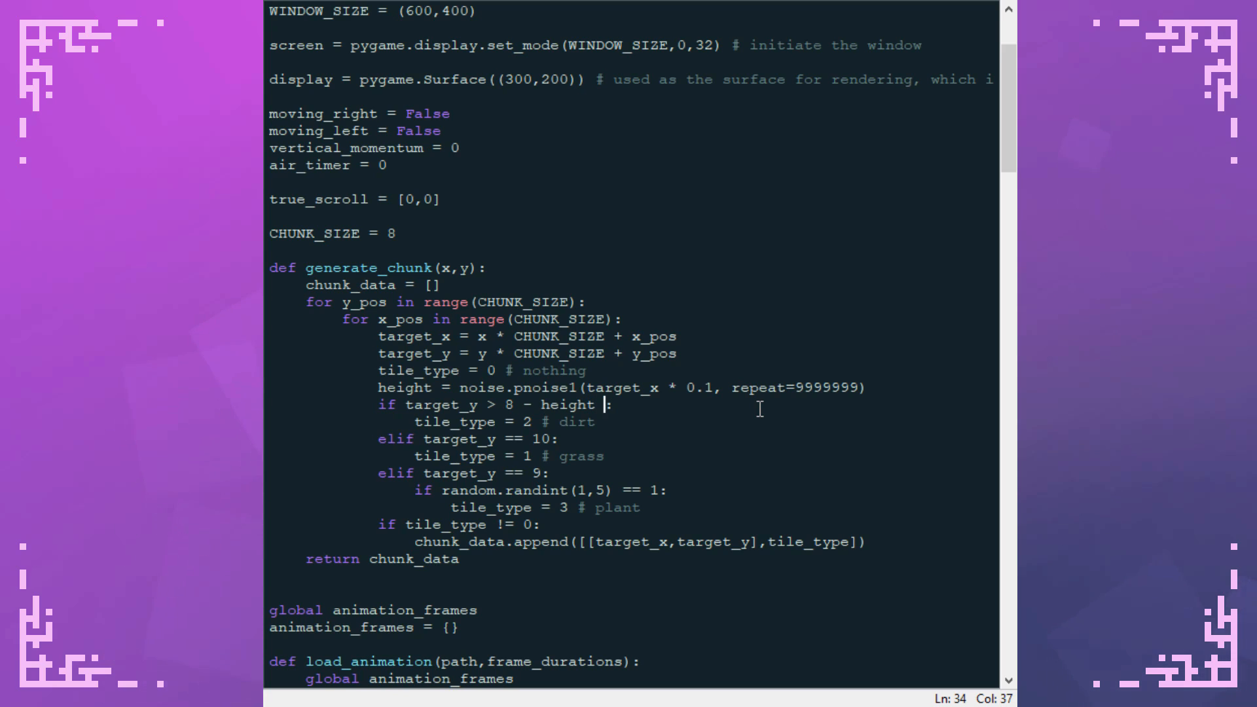
pyautogui.write('*')
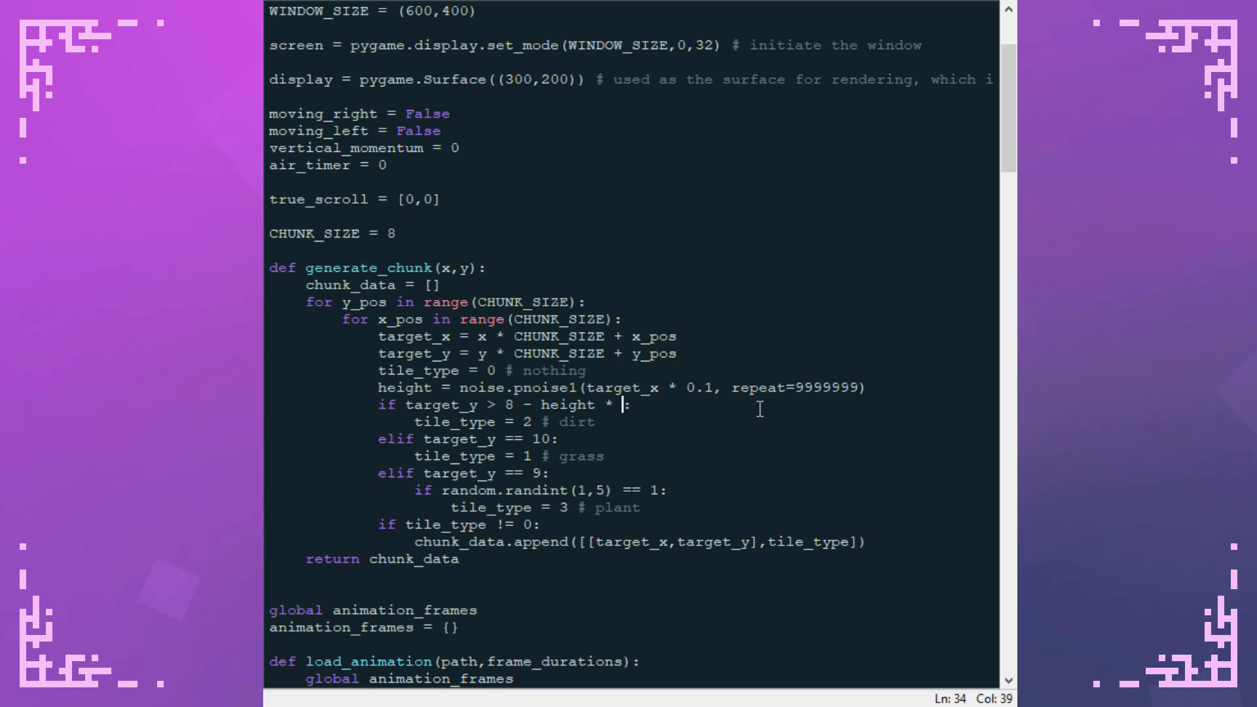
pyautogui.write('5')
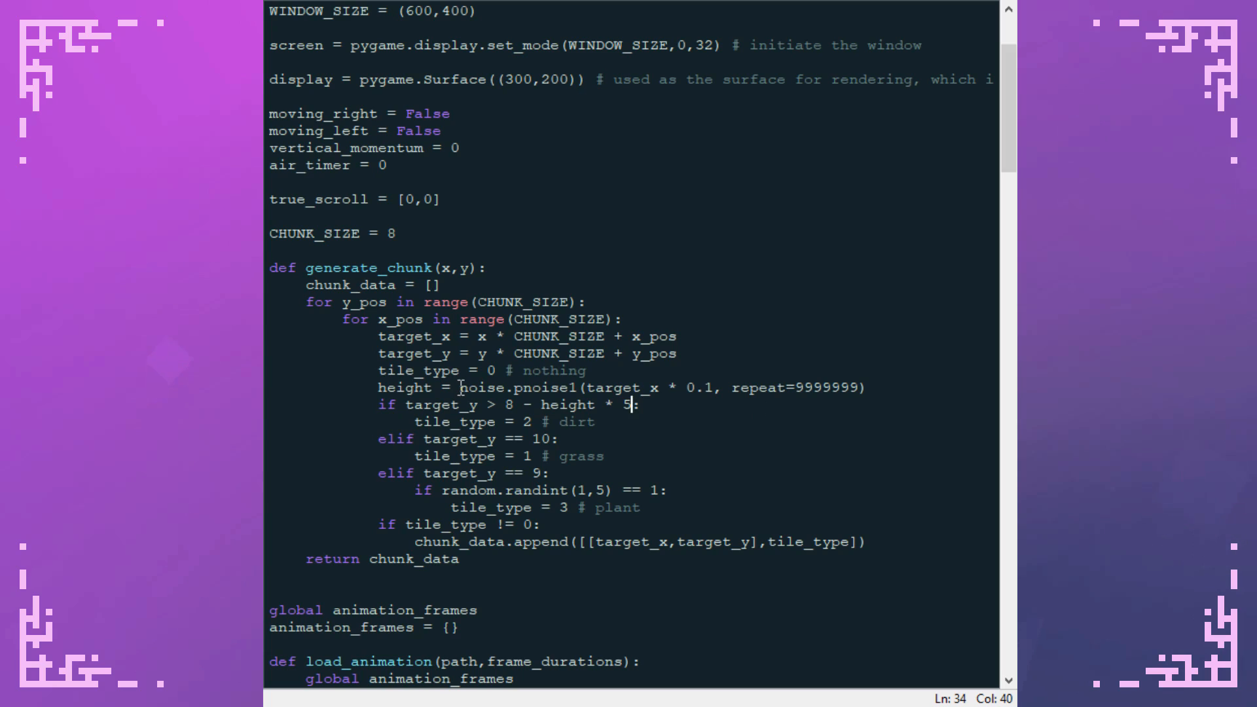
pyautogui.write('int(')
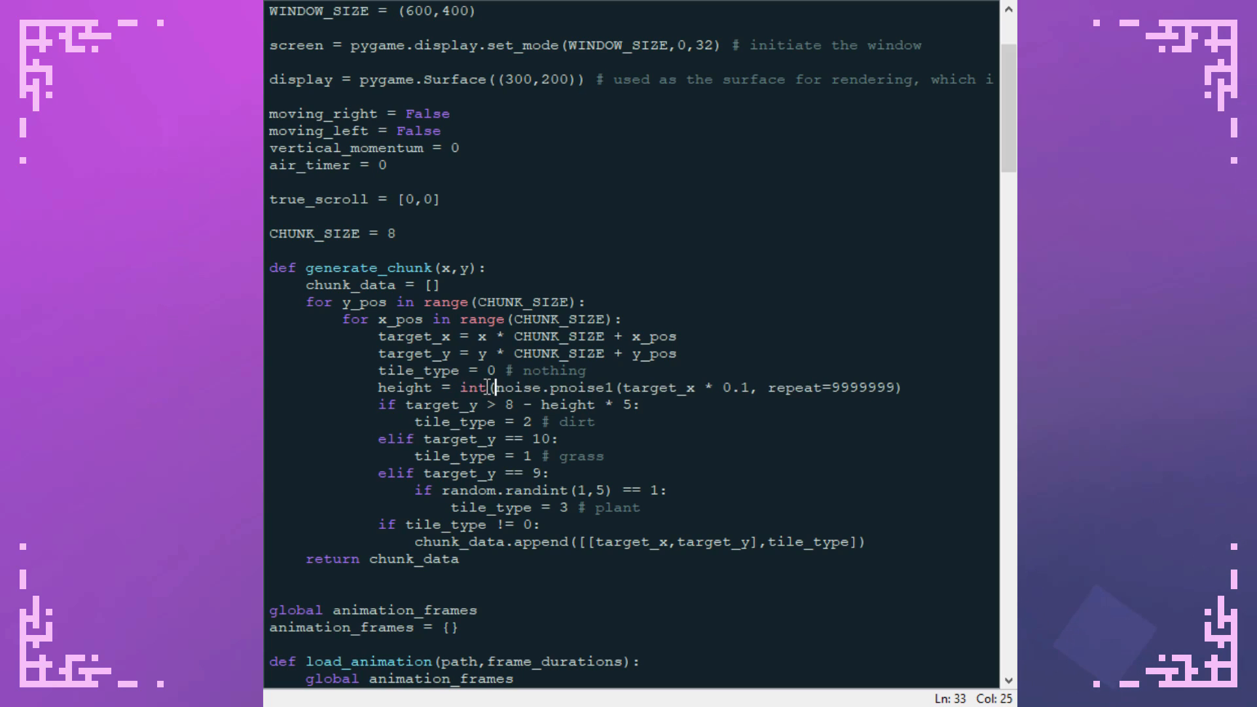
pyautogui.write(')')
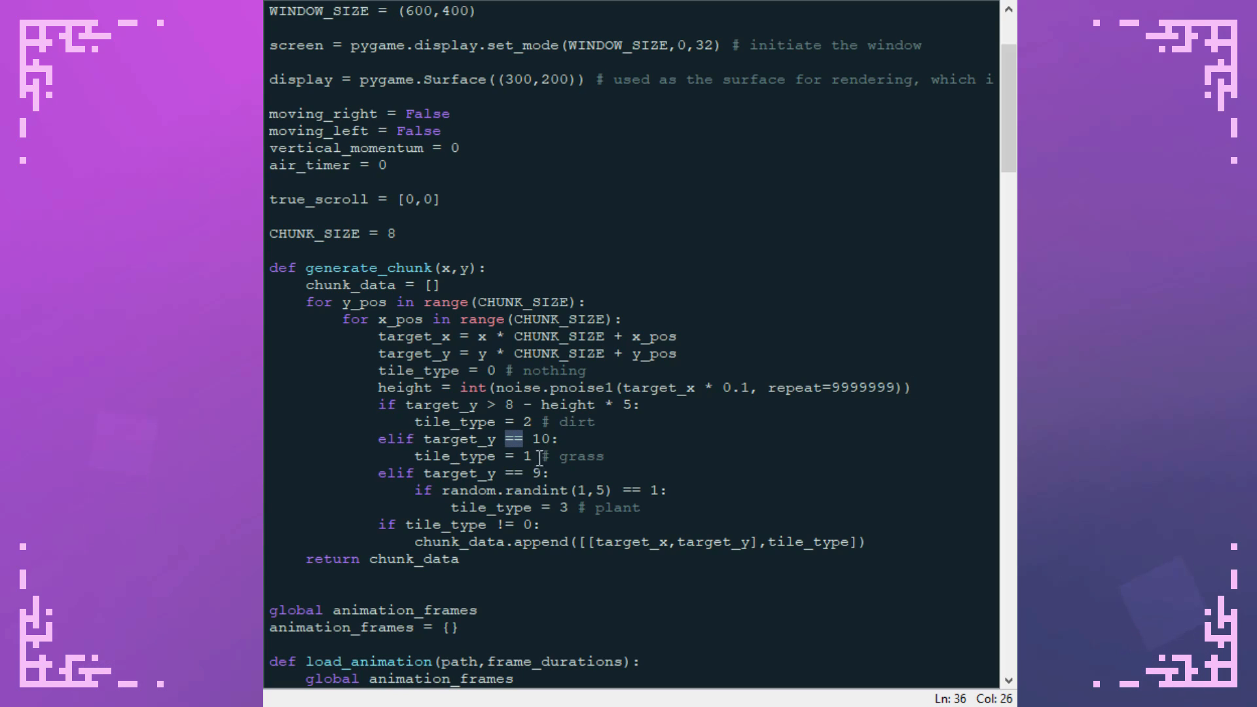
pyautogui.moveTo(563, 423)
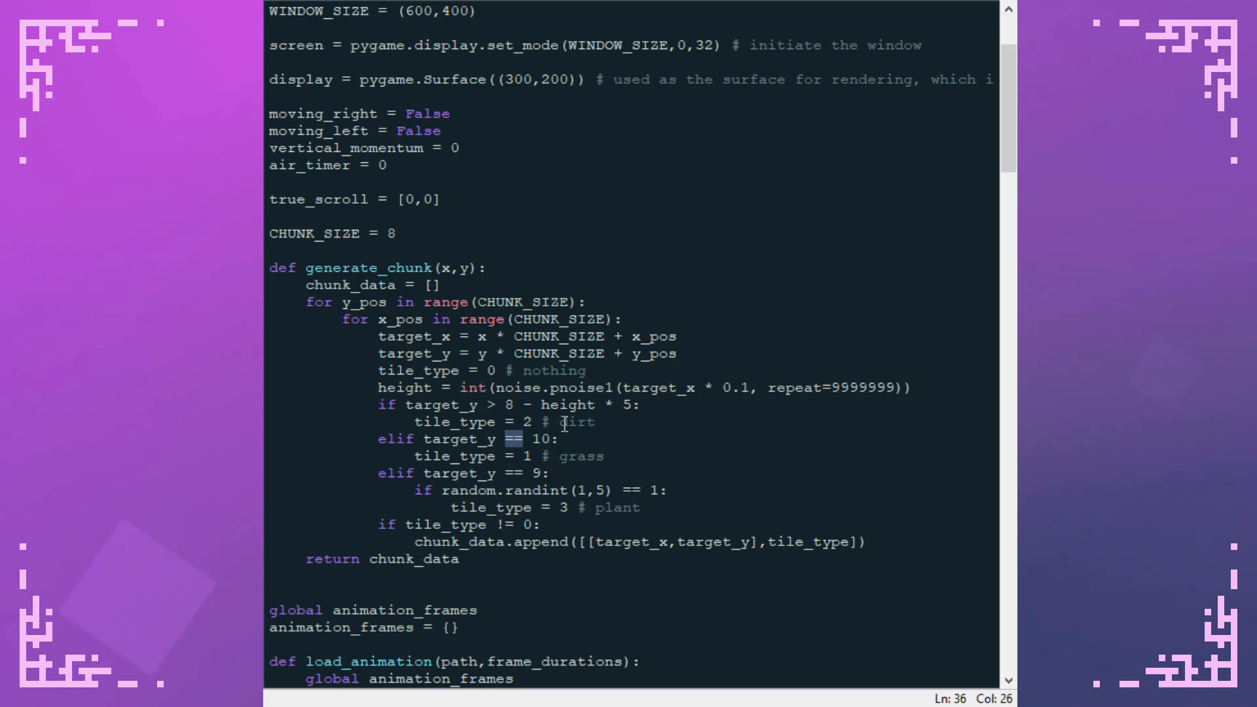
# Set grass at target_y == 8 - height * 5 and plants at 8 - height * 5 - 1
pyautogui.doubleClick(540, 439)
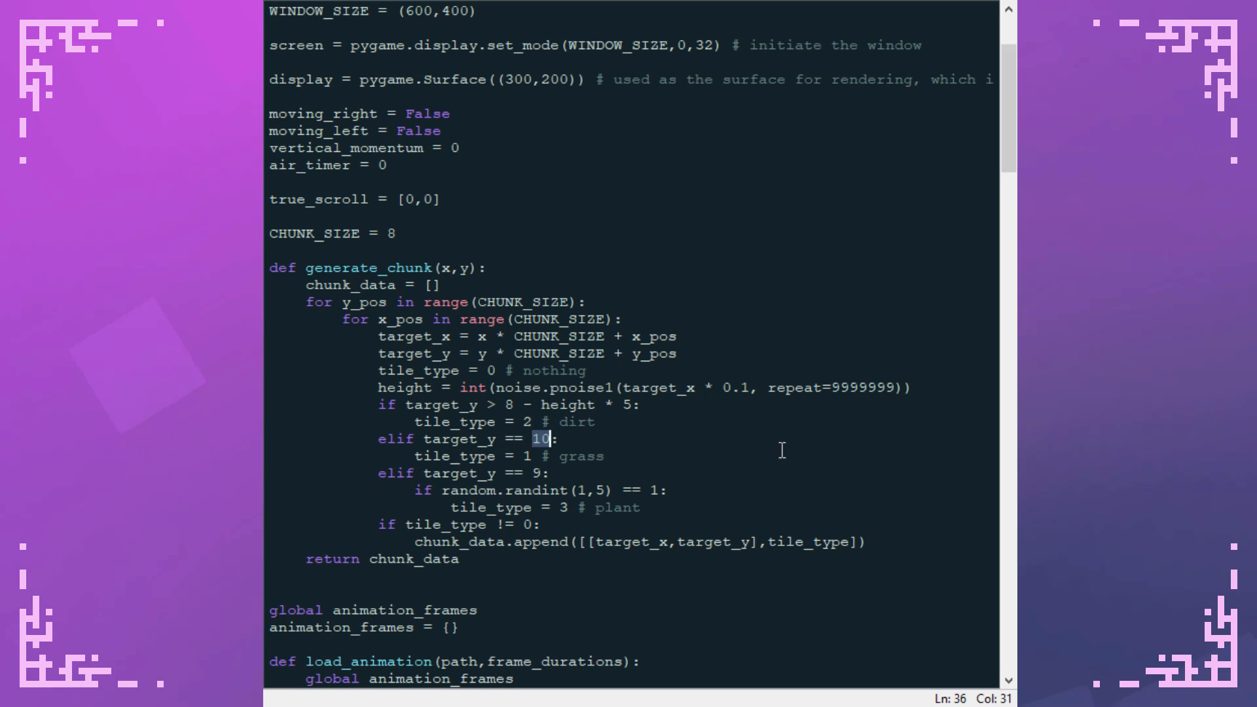
pyautogui.write('8 - height *')
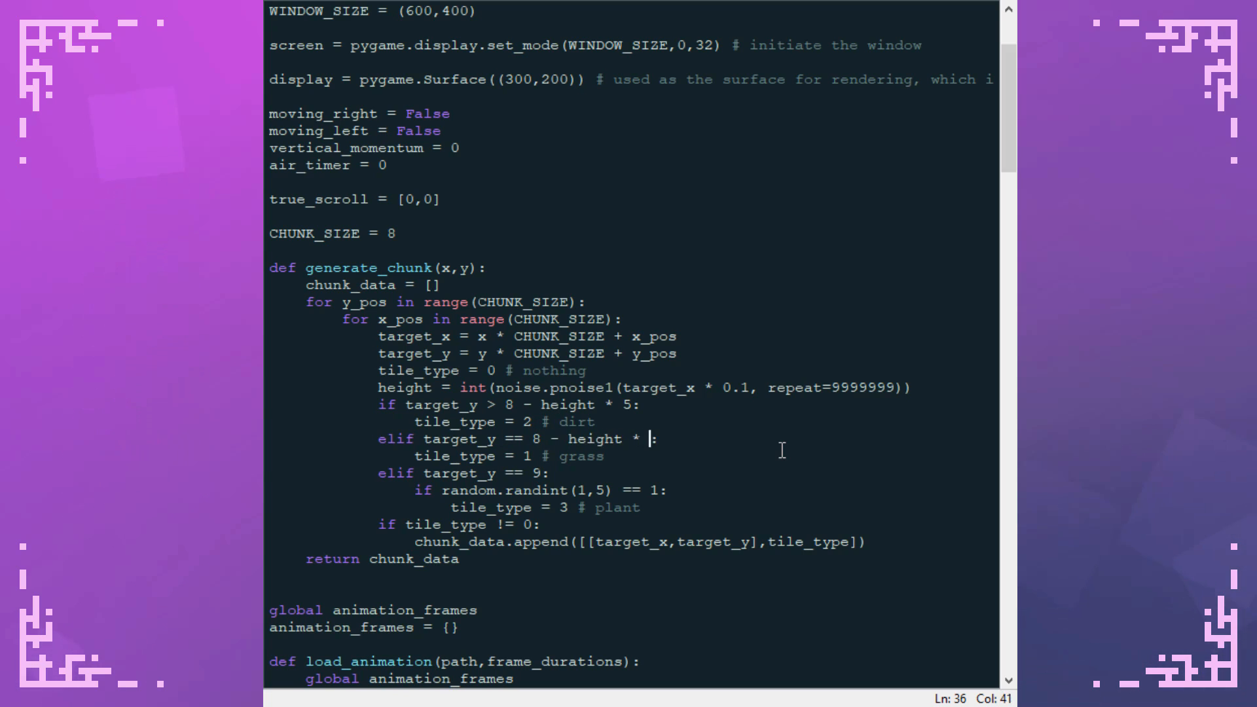
pyautogui.write('5')
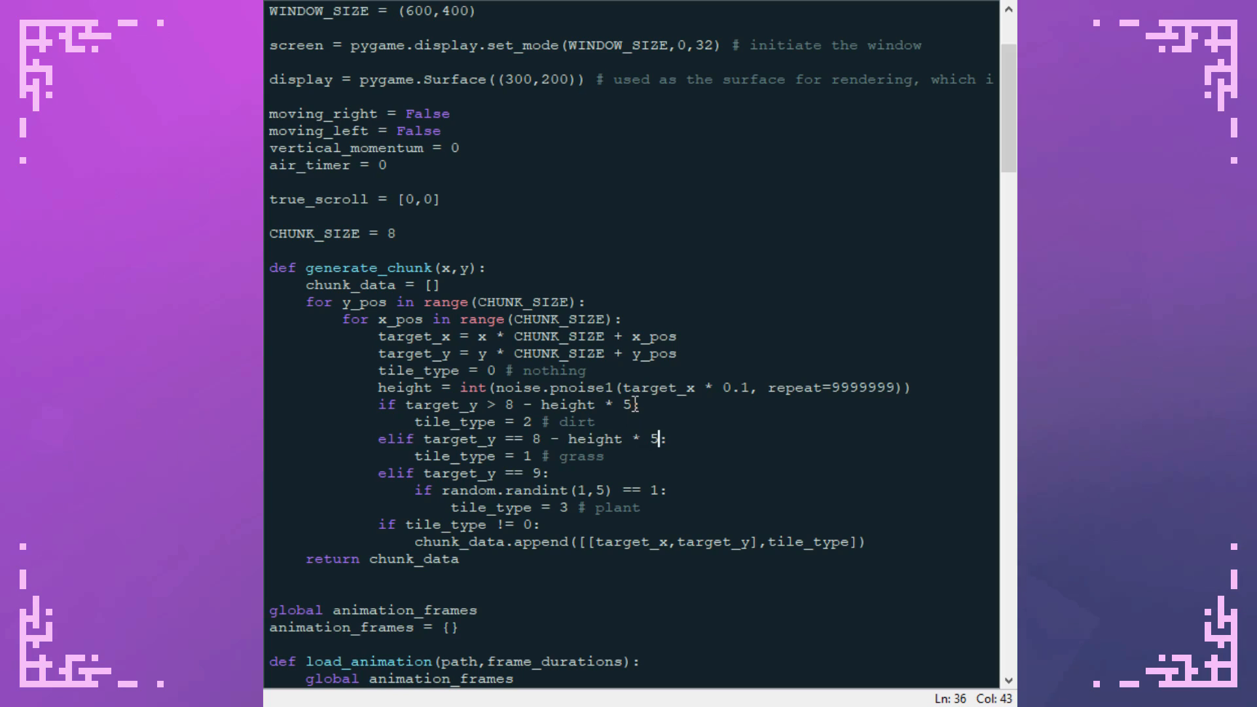
pyautogui.moveTo(638, 405); pyautogui.dragTo(597, 405)
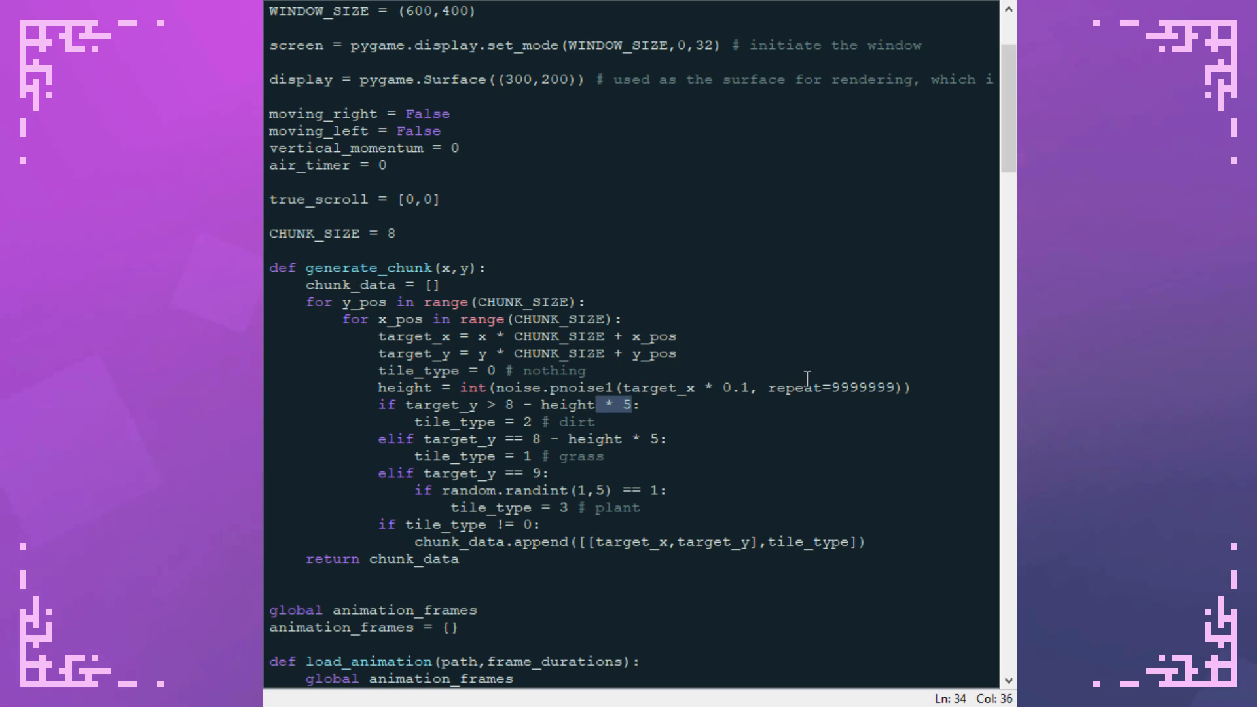
pyautogui.moveTo(764, 272)
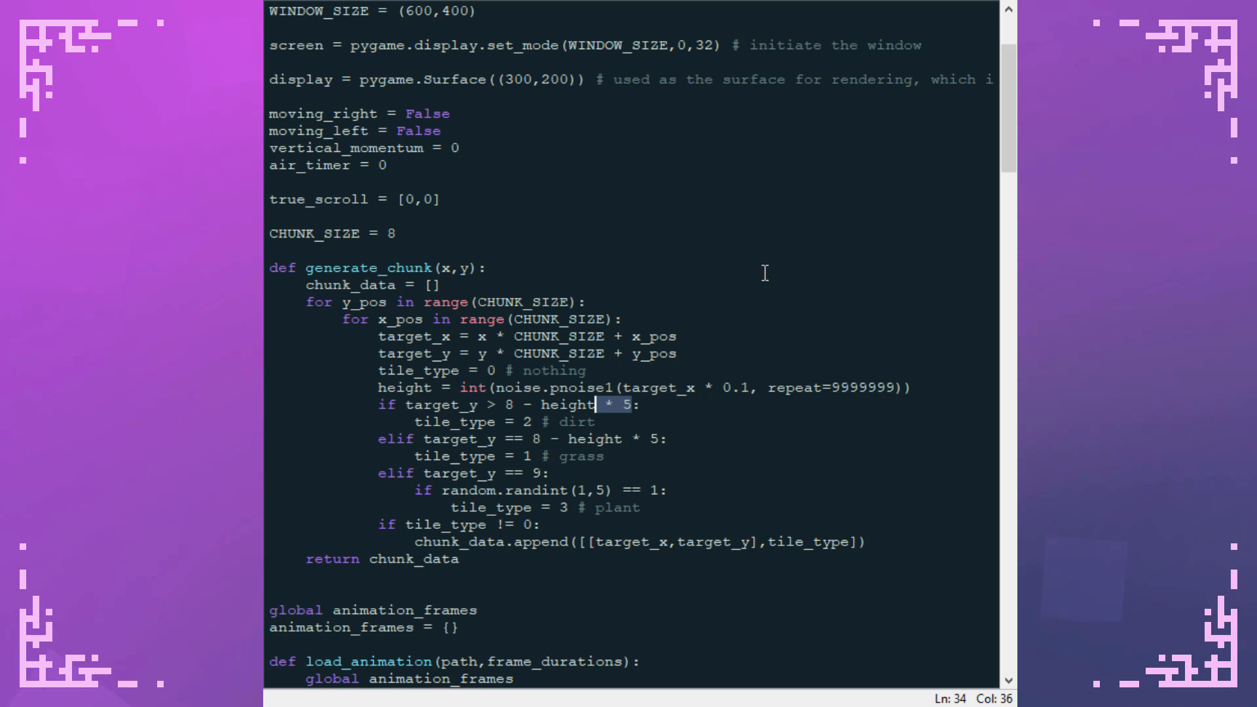
pyautogui.moveTo(777, 296)
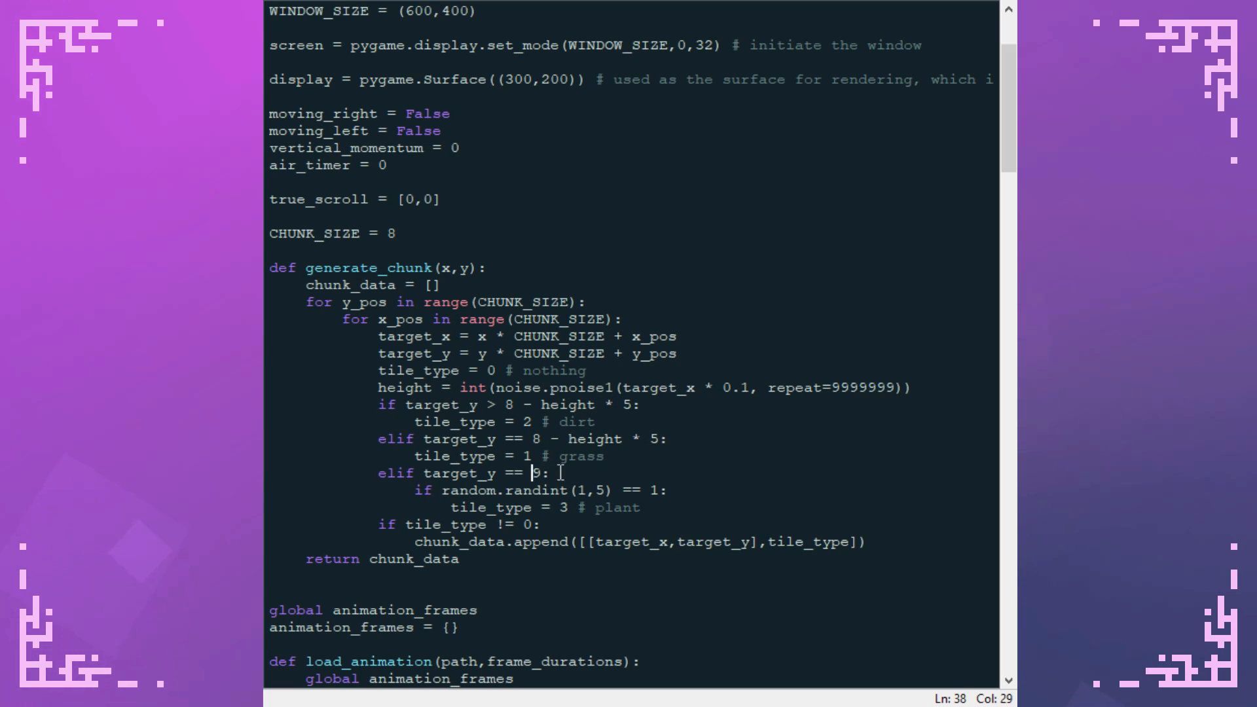
pyautogui.doubleClick(534, 473)
pyautogui.write('8 - height ')
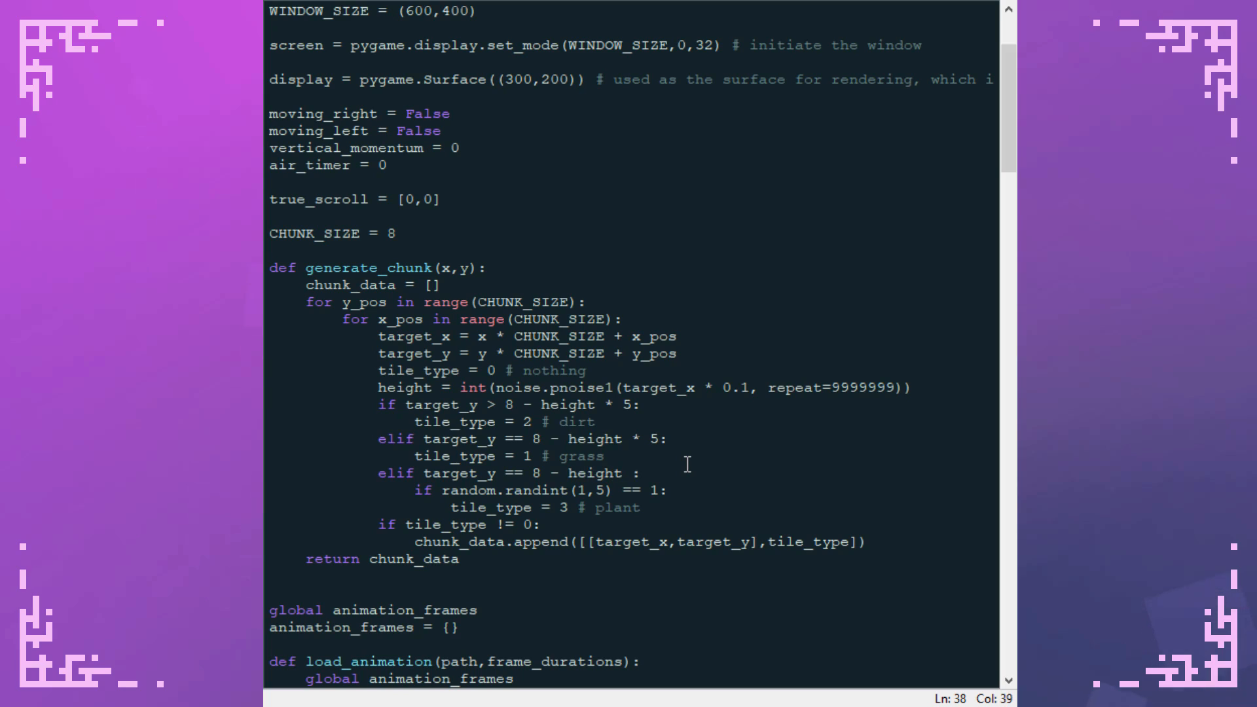
pyautogui.write('* 5 - 1')
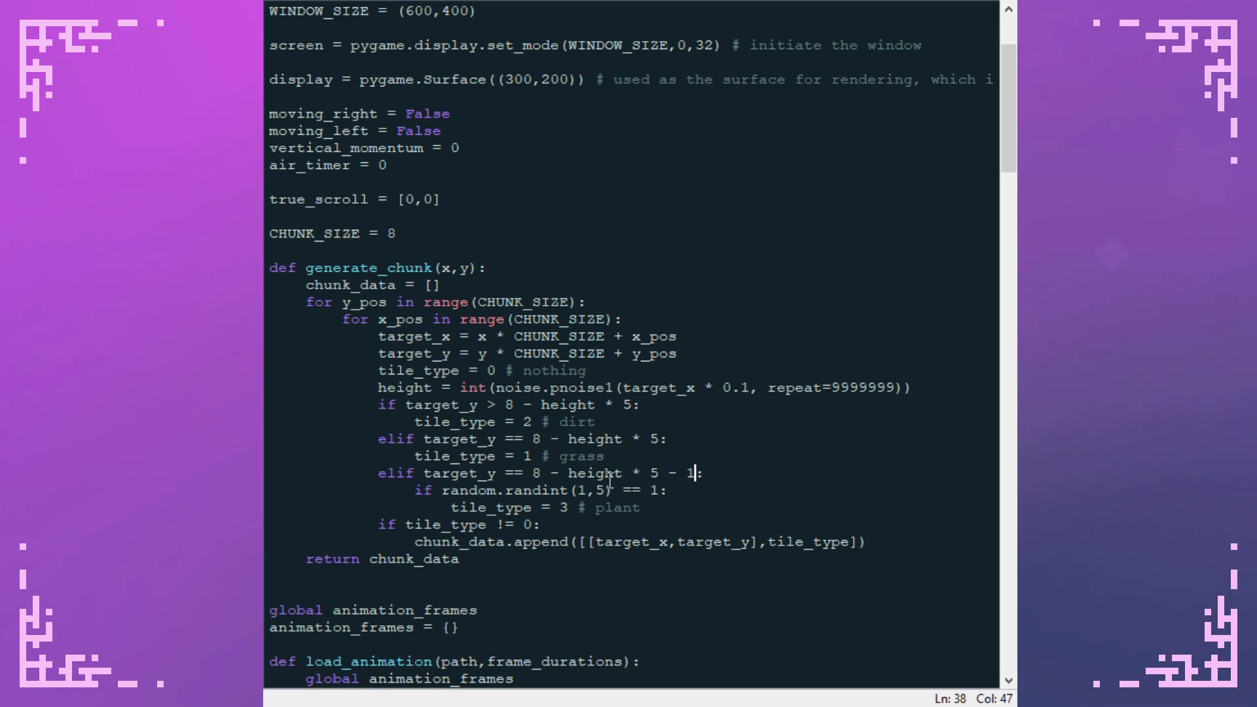
pyautogui.moveTo(710, 479)
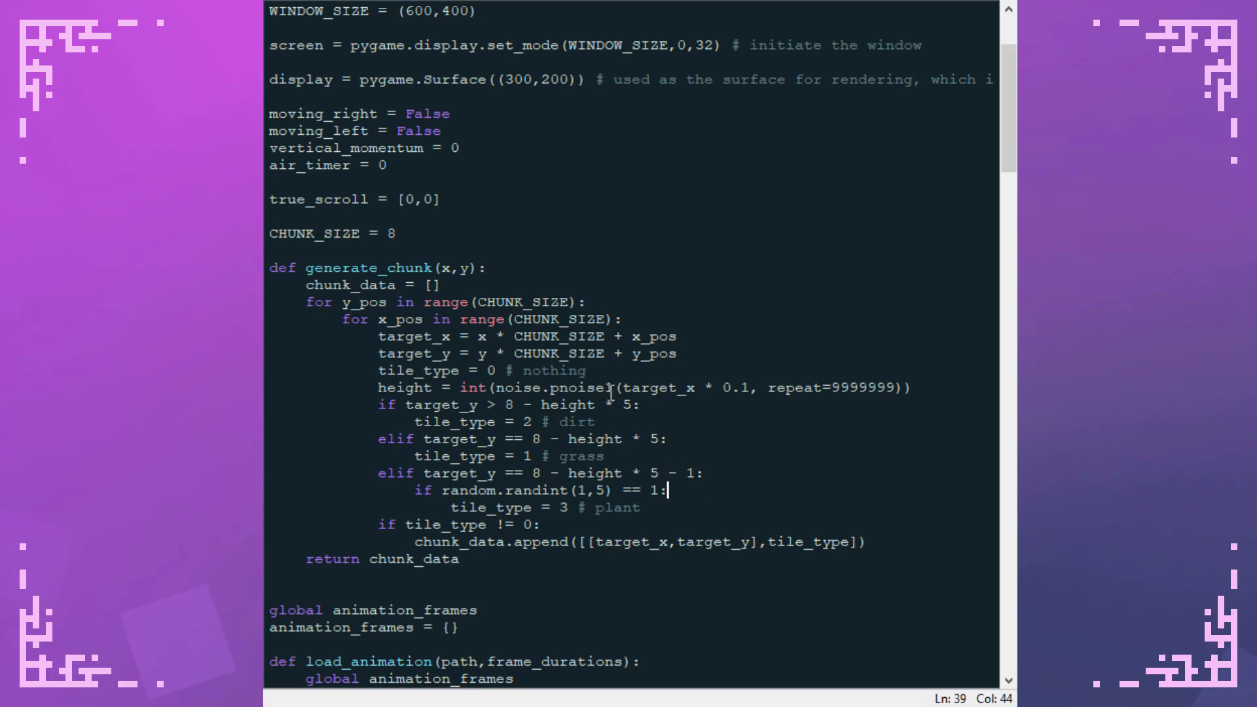
pyautogui.moveTo(737, 446)
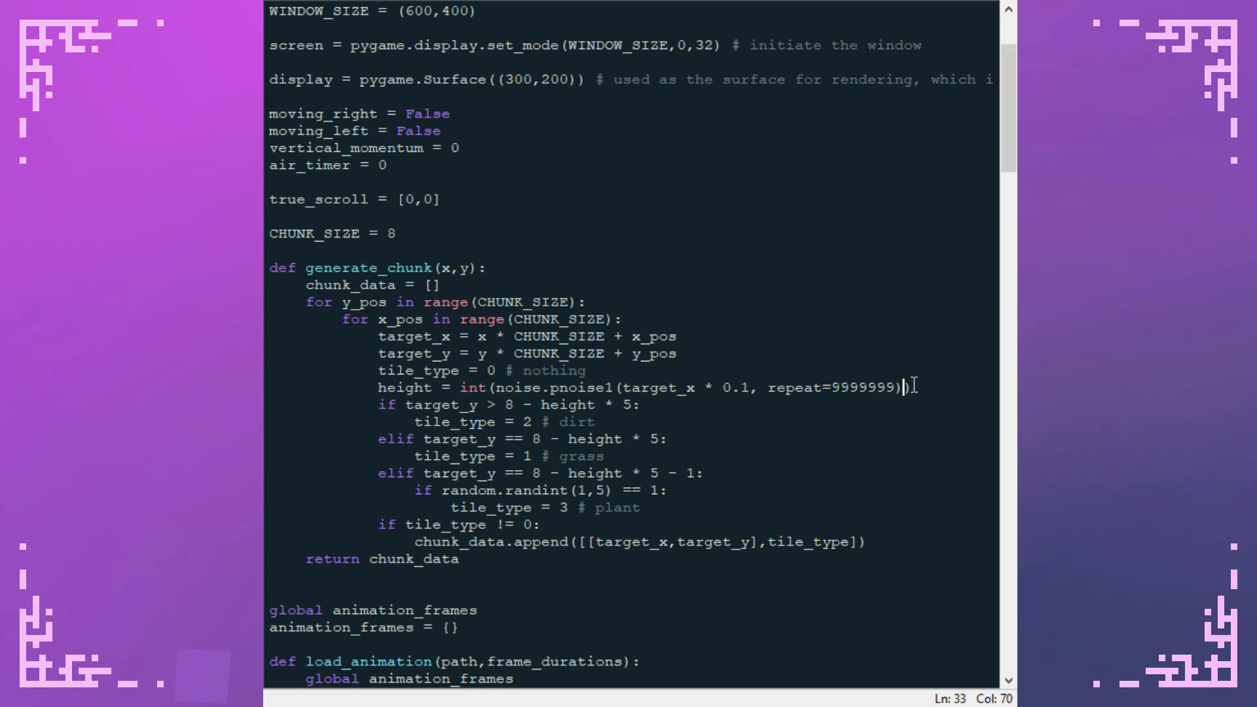
# Append * 5 to the height = int(noise.pnoise1(...)) line
pyautogui.write('* 5')
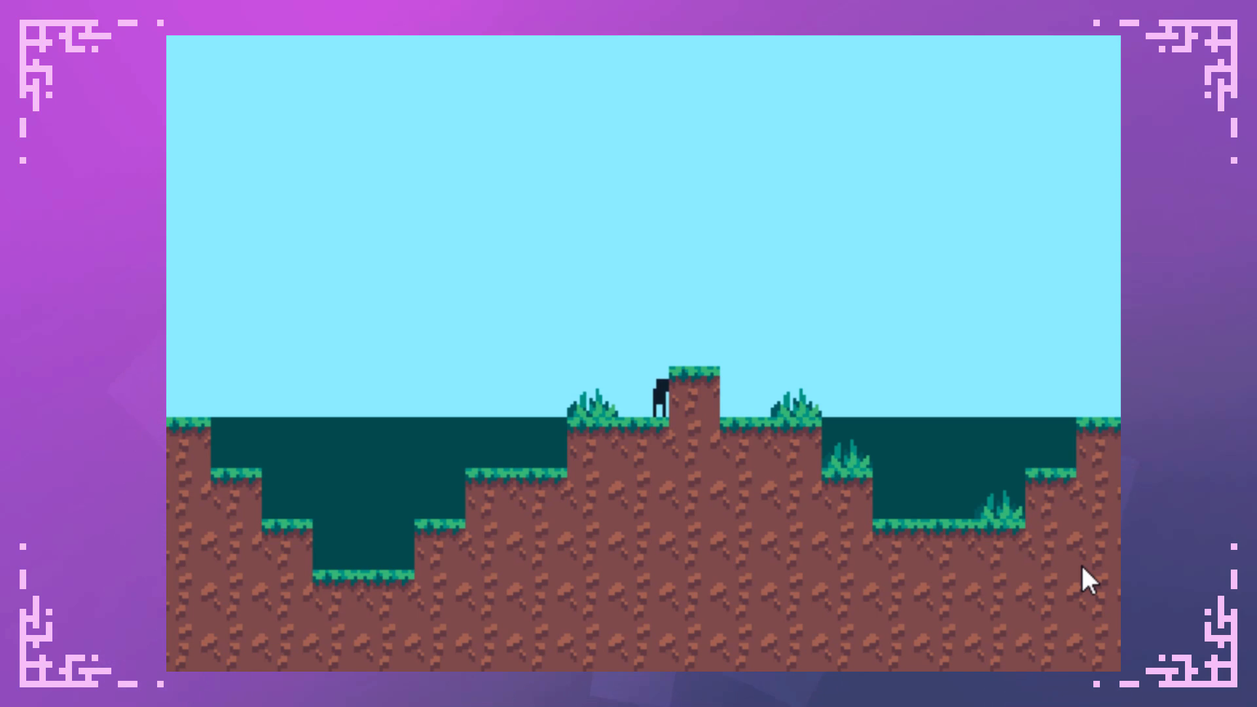
pyautogui.moveTo(284, 528)
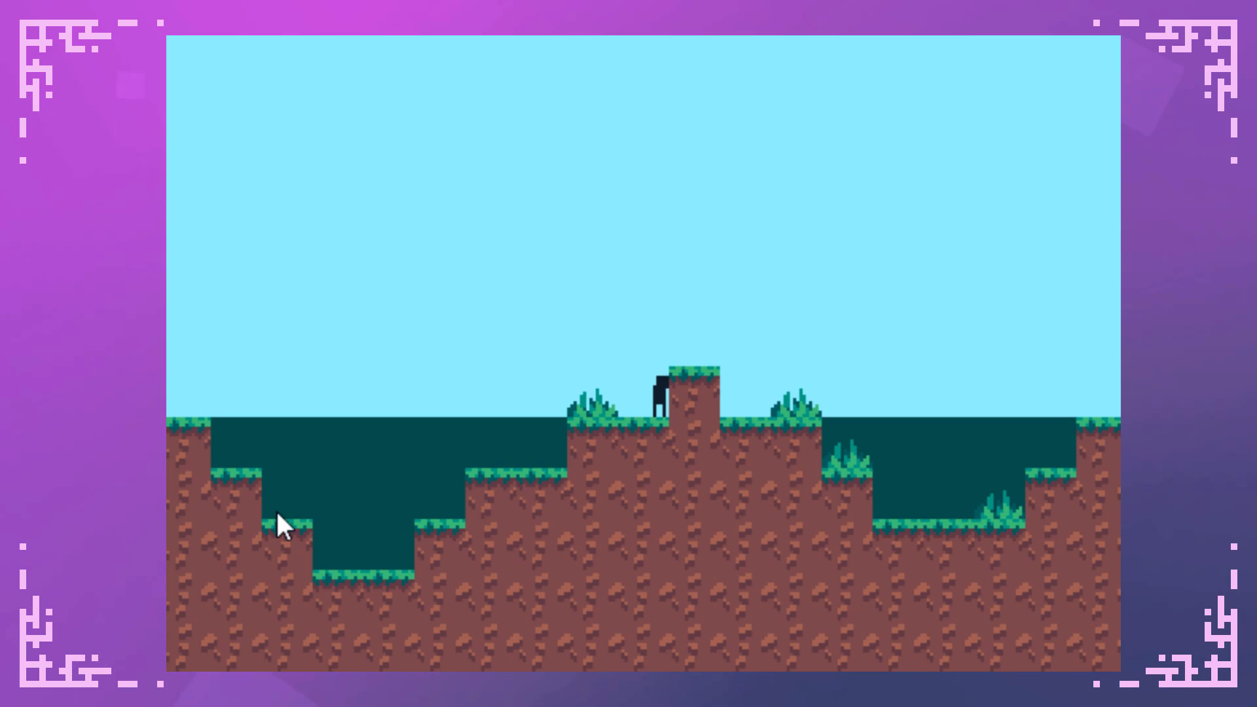
pyautogui.moveTo(801, 537)
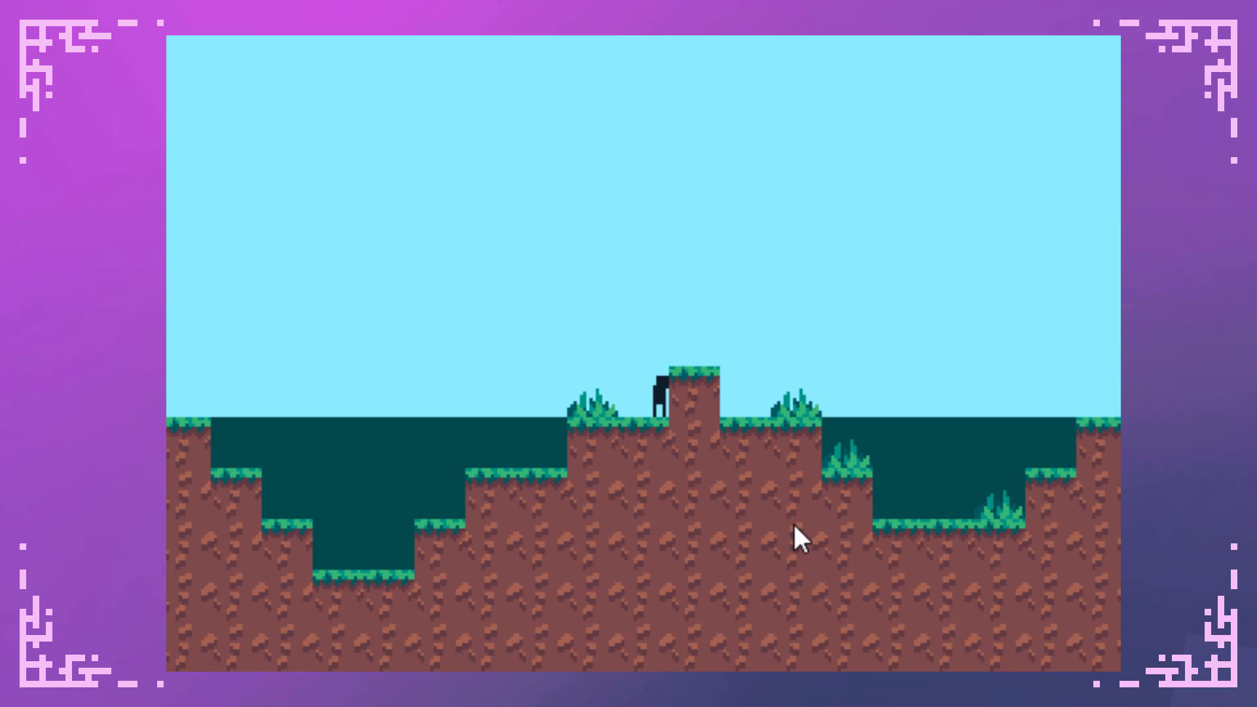